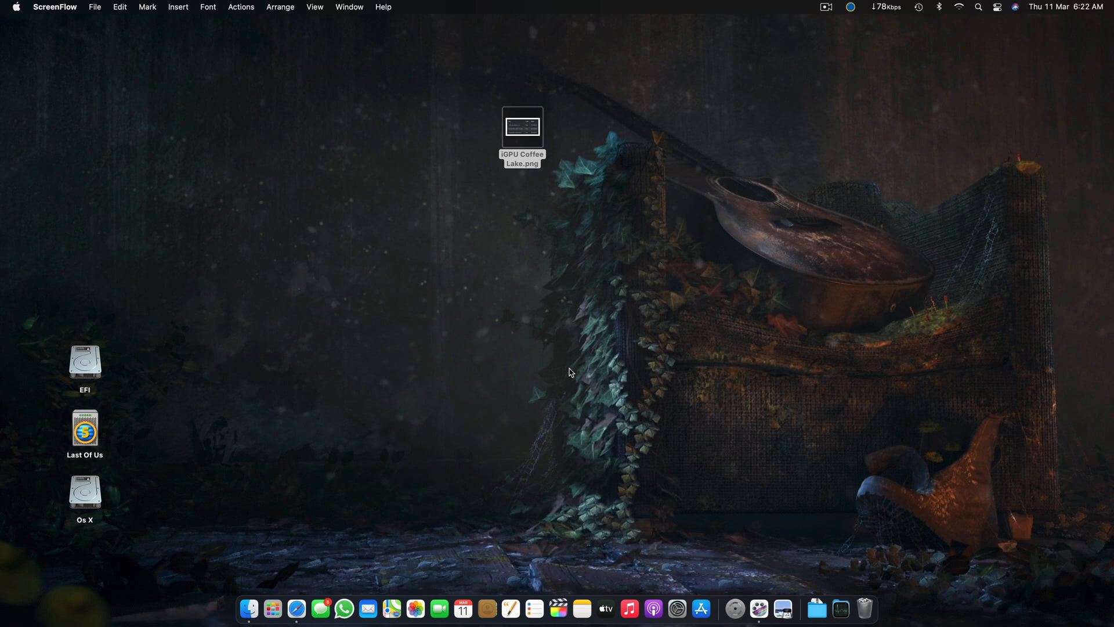
mouse_move(564, 377)
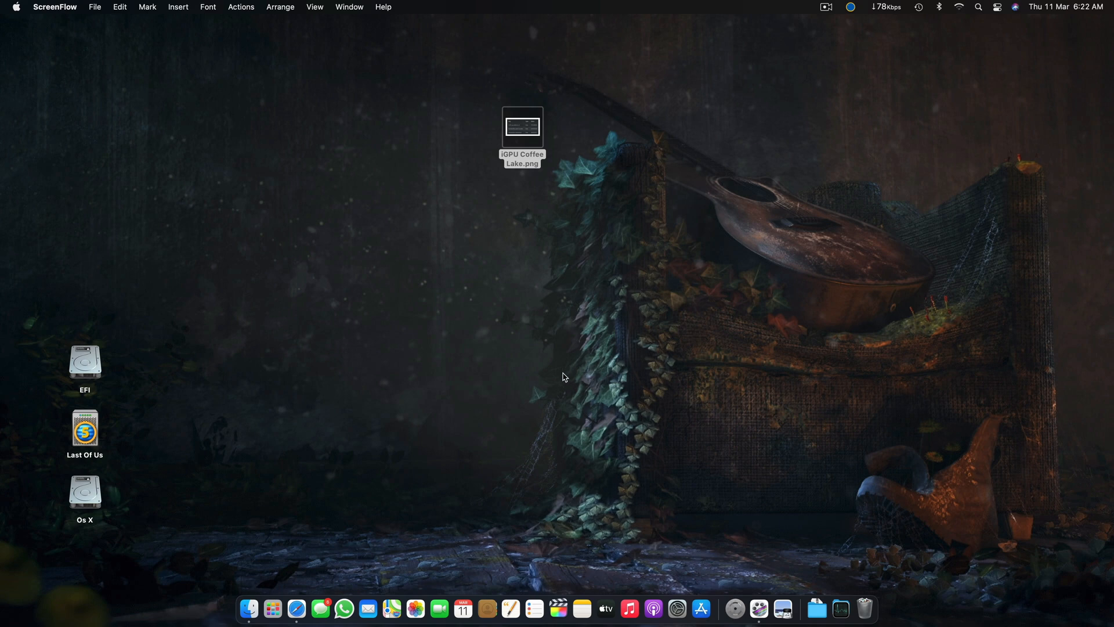
mouse_move(508, 342)
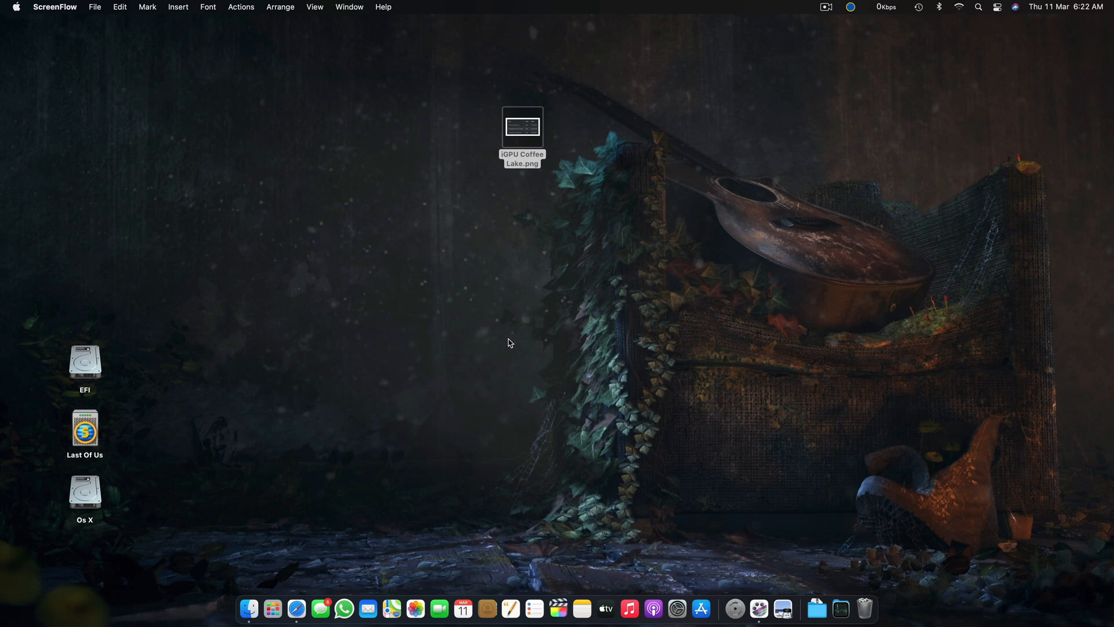
mouse_move(22, 10)
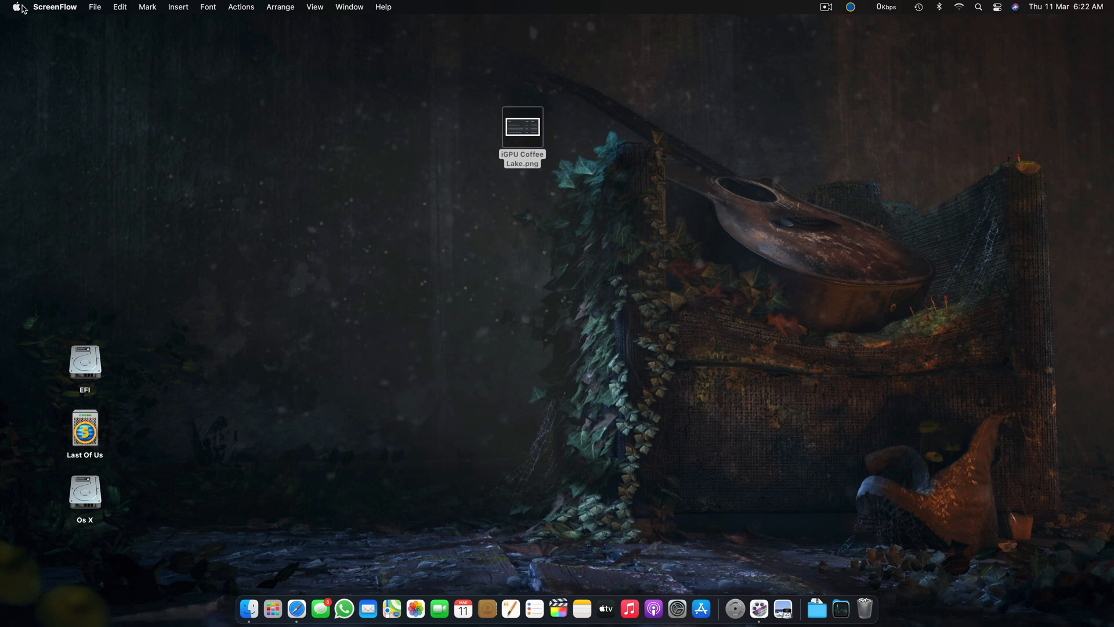
mouse_move(591, 217)
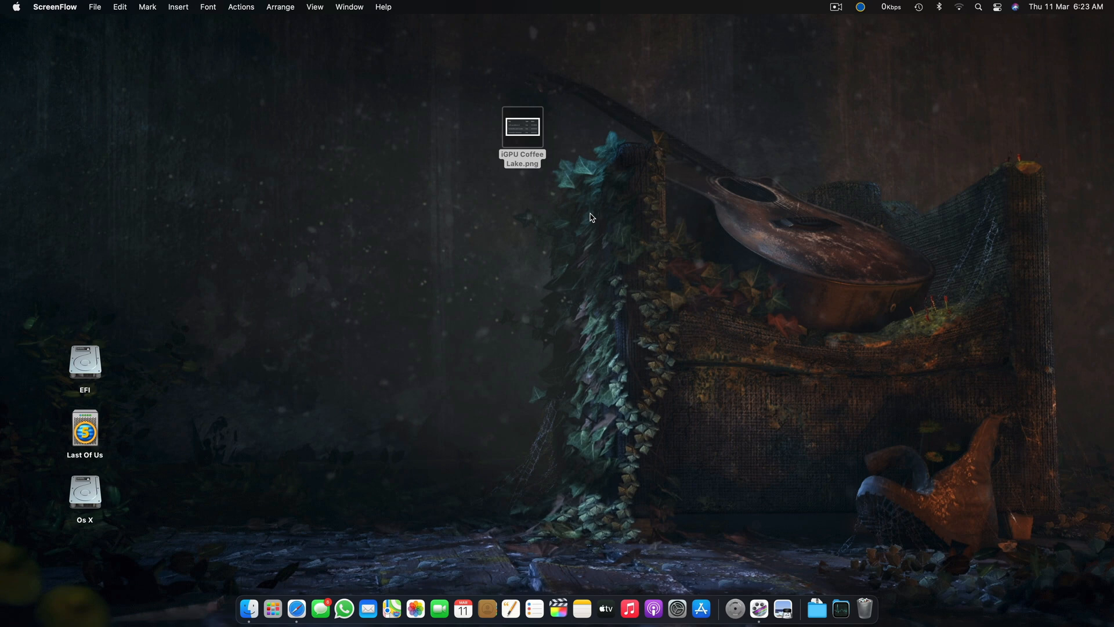
mouse_move(605, 207)
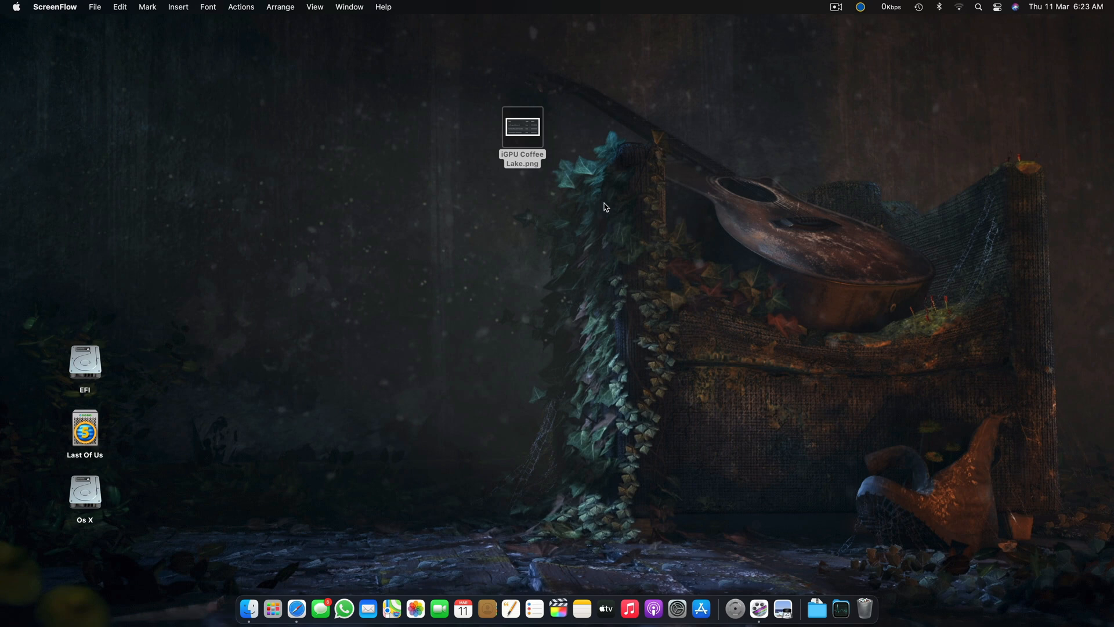
mouse_move(484, 250)
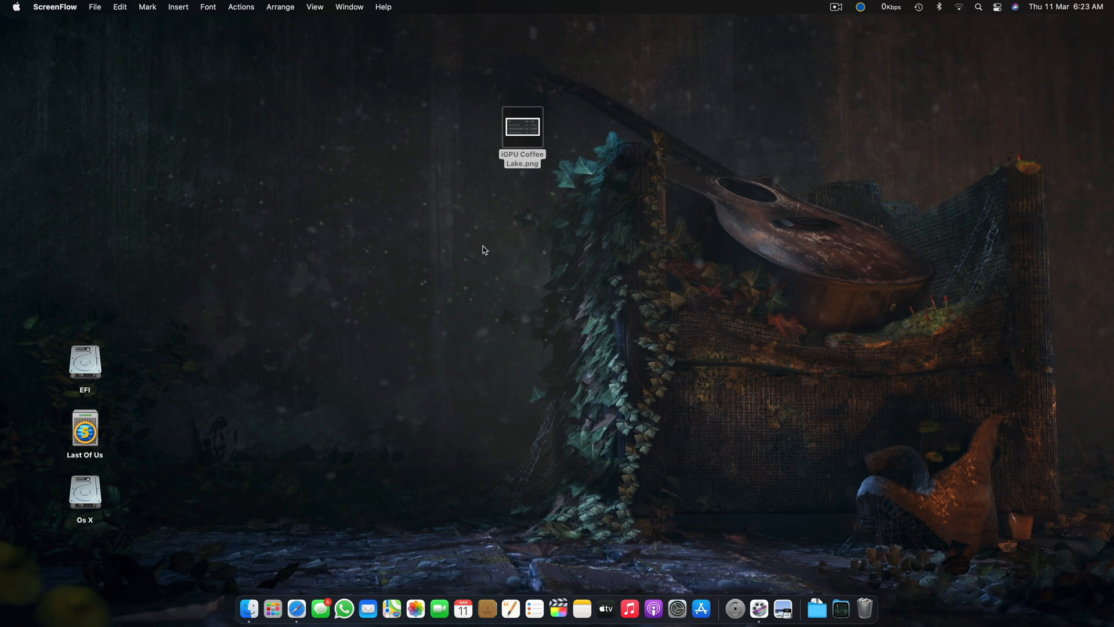
mouse_move(719, 99)
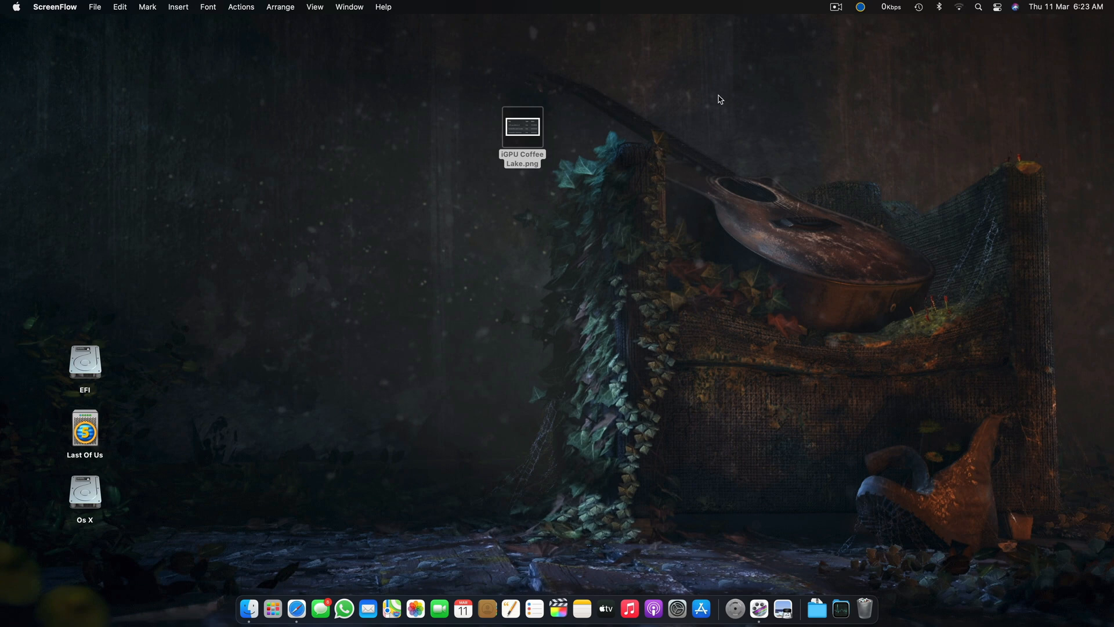
Launch OpenCore Configurator, open the boot drive EFI config.plist, and show its Intel HD 630 DeviceProperties
double_click(522, 132)
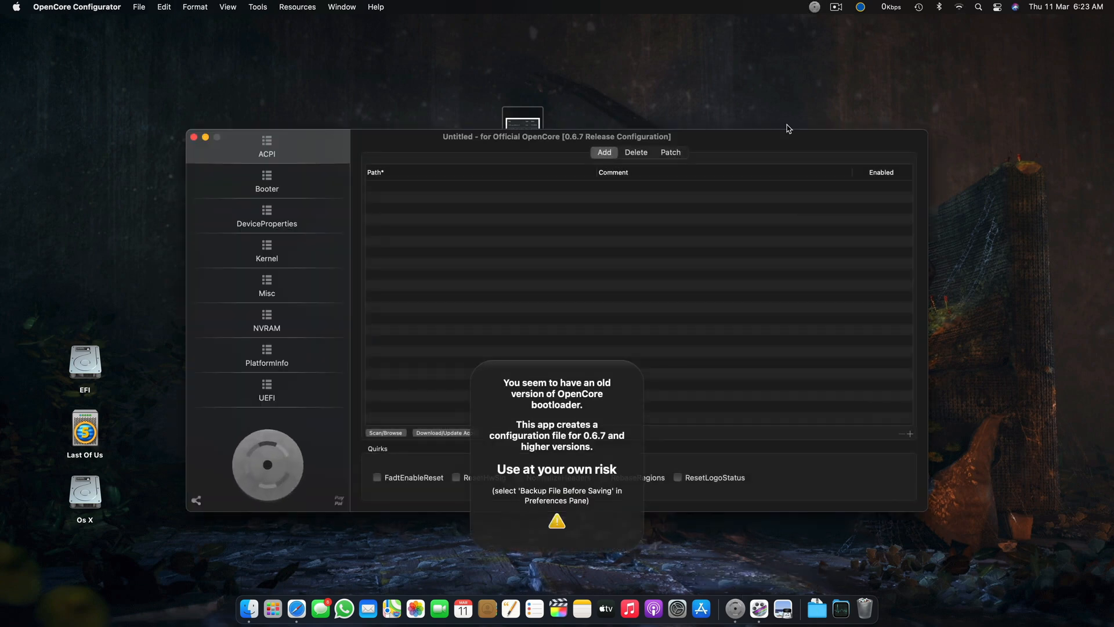
left_click(814, 7)
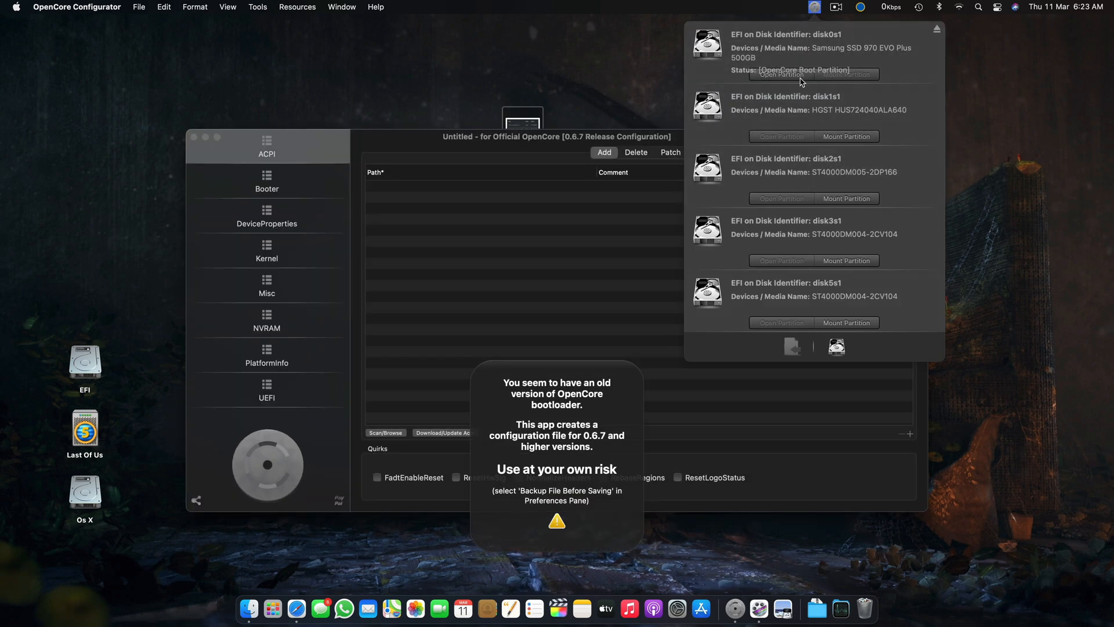
left_click(781, 74)
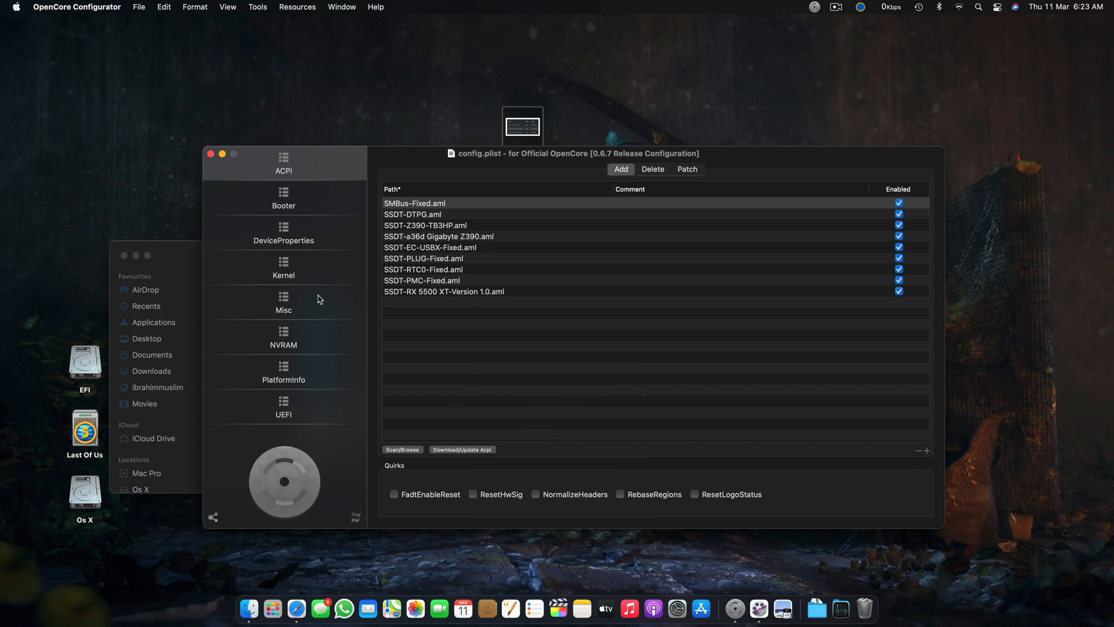
left_click(283, 232)
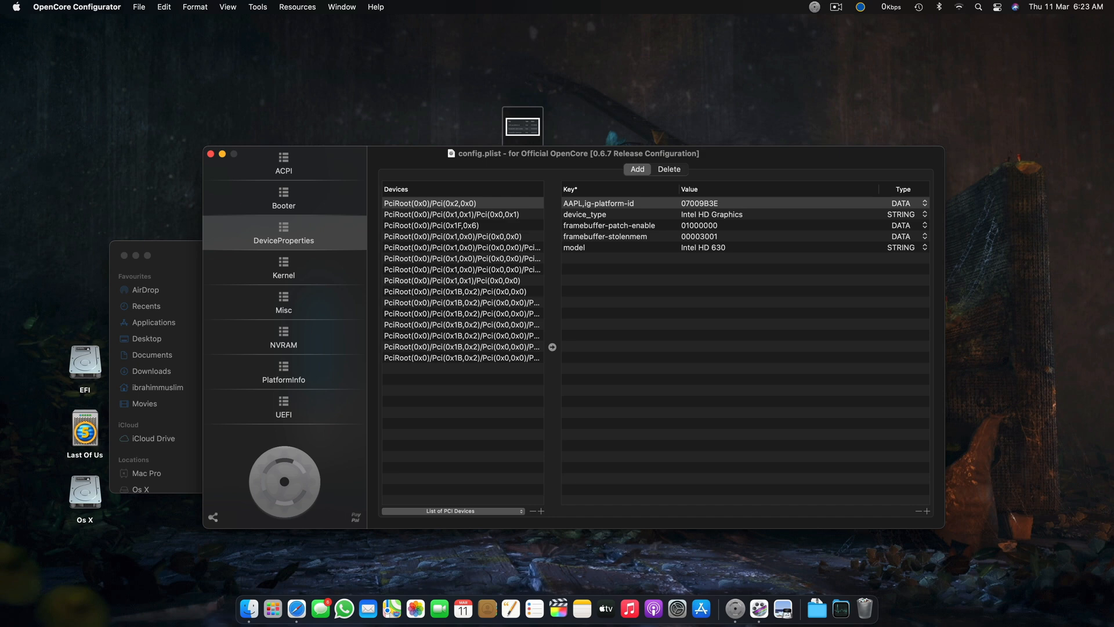
mouse_move(177, 296)
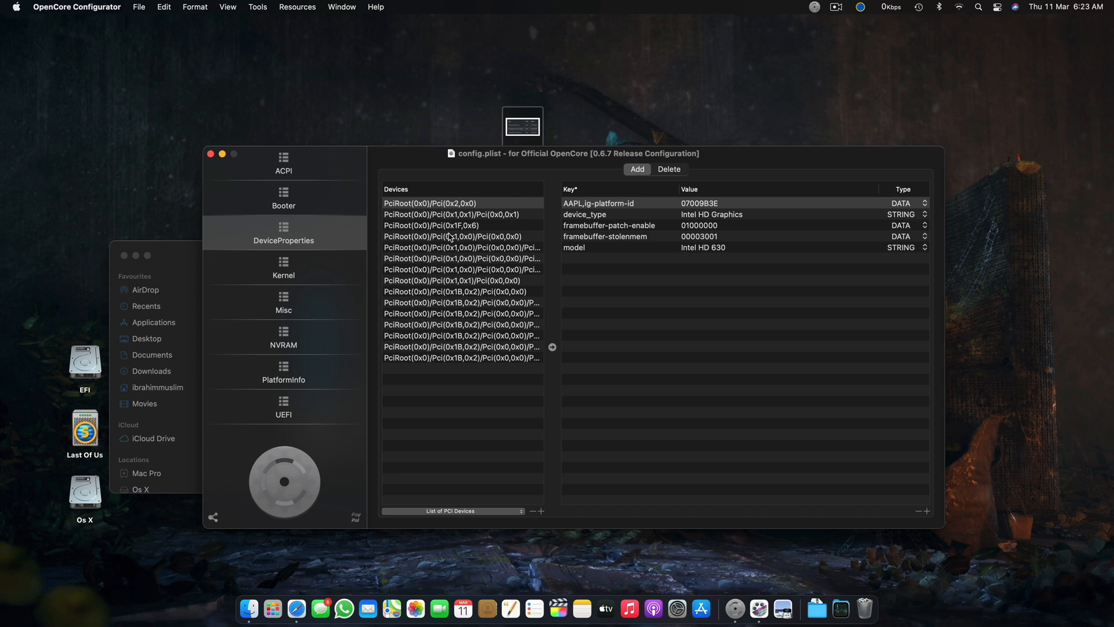
left_click(429, 203)
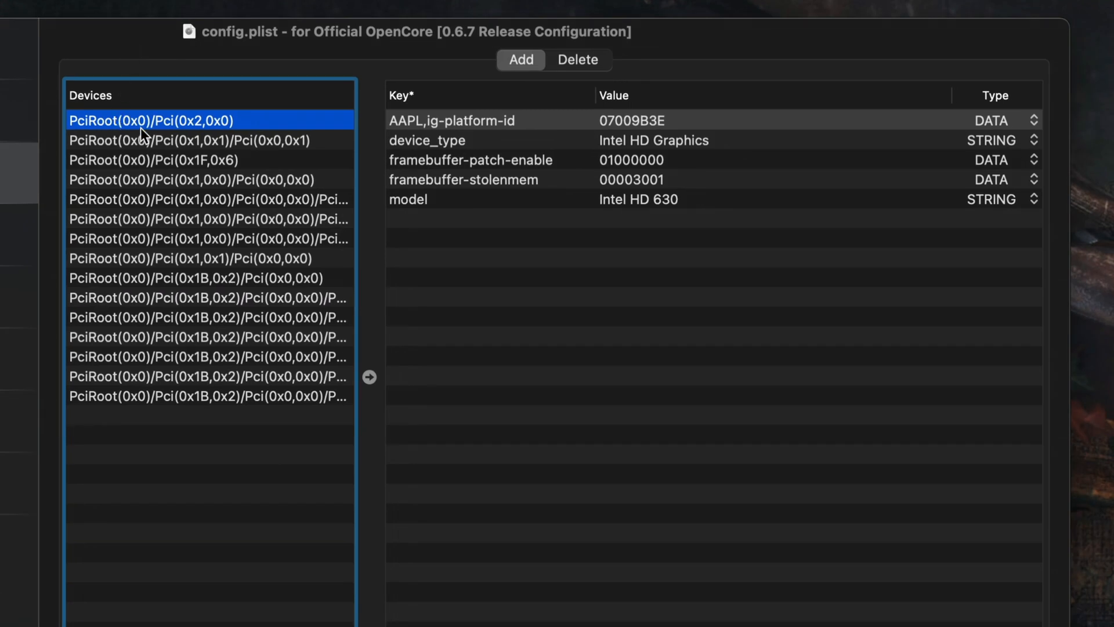
mouse_move(203, 134)
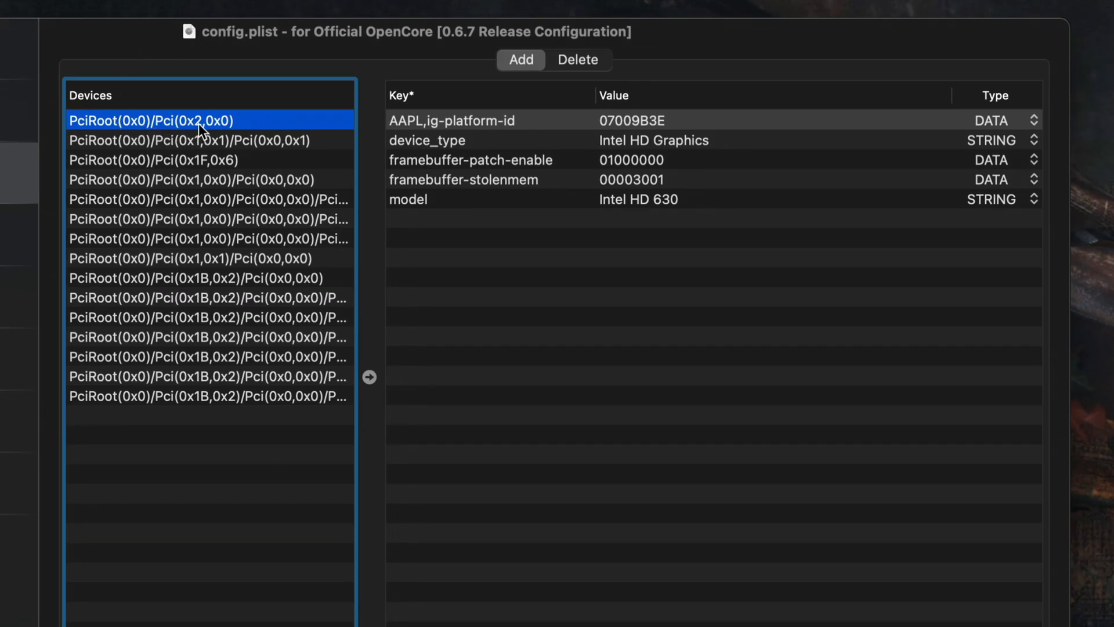
mouse_move(239, 134)
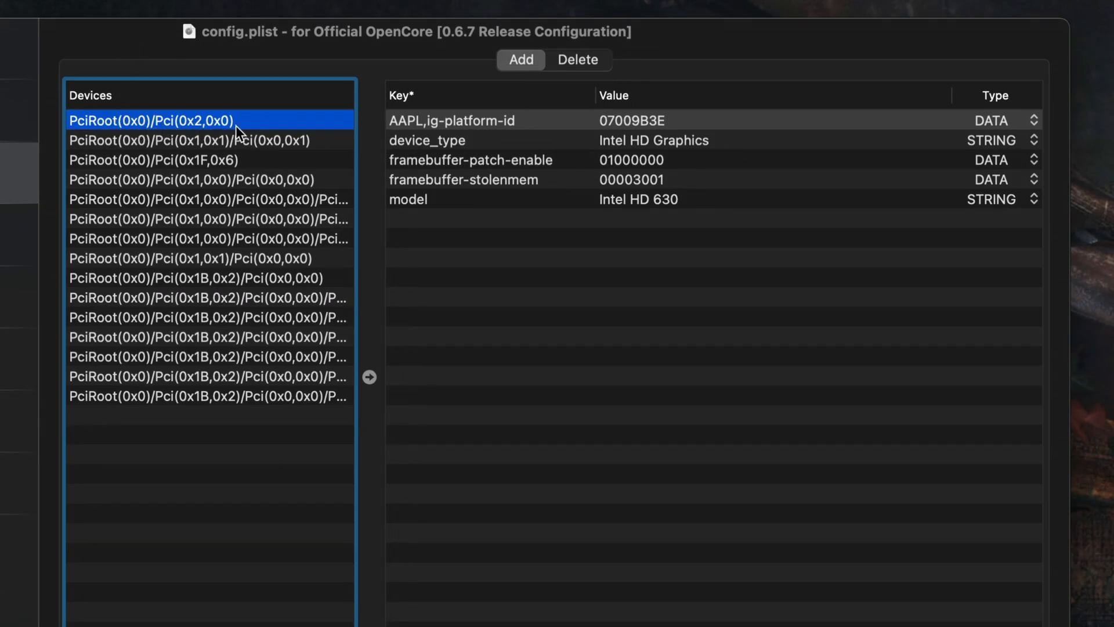
left_click(452, 120)
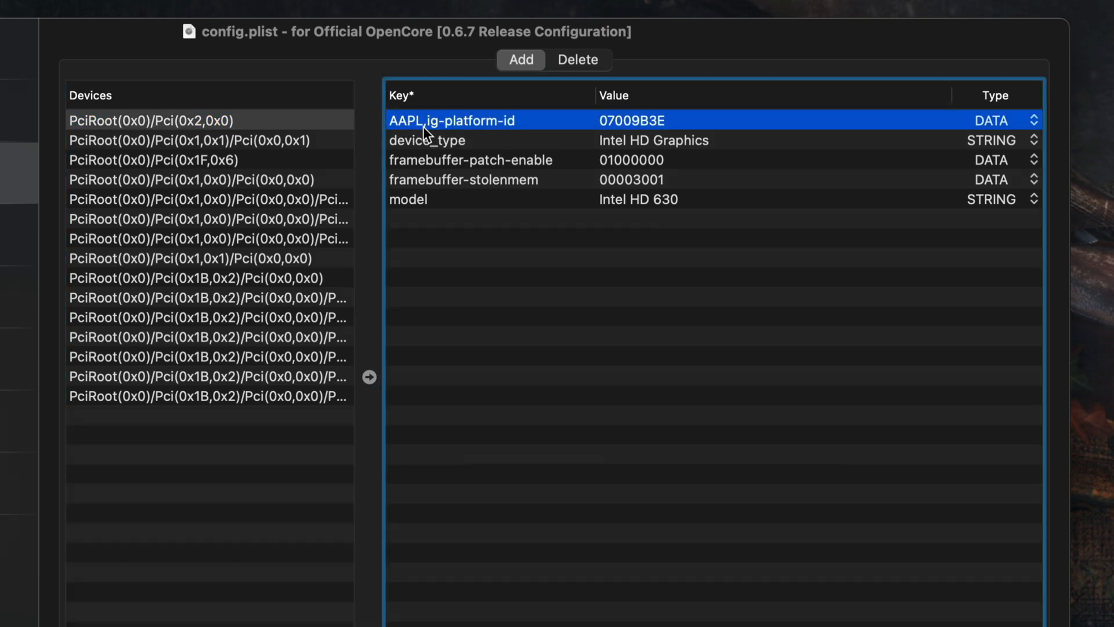
mouse_move(643, 132)
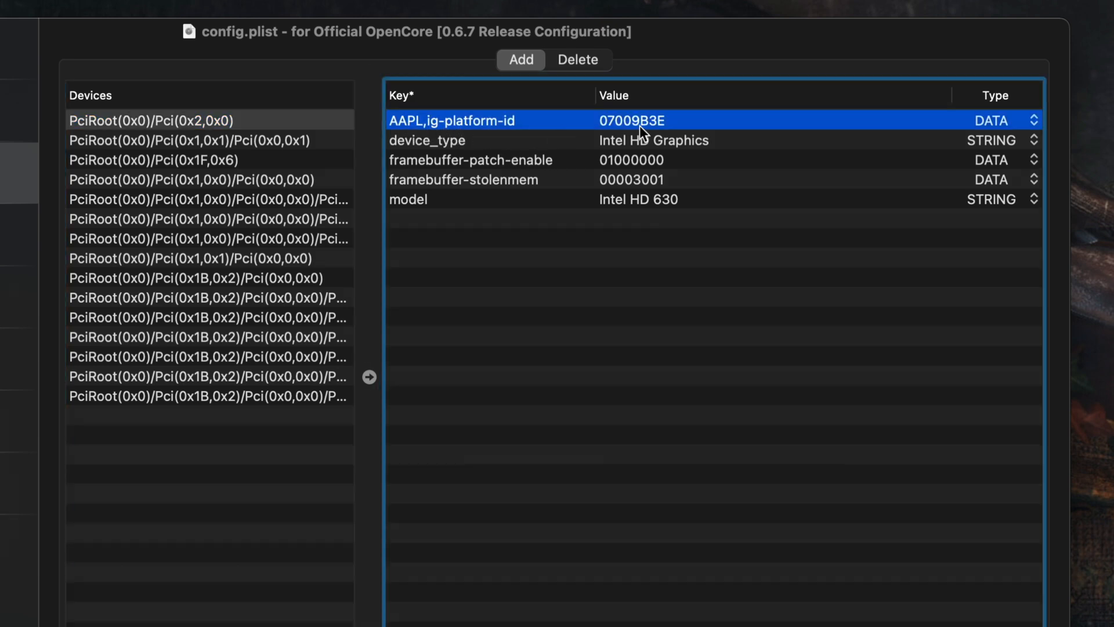
mouse_move(670, 120)
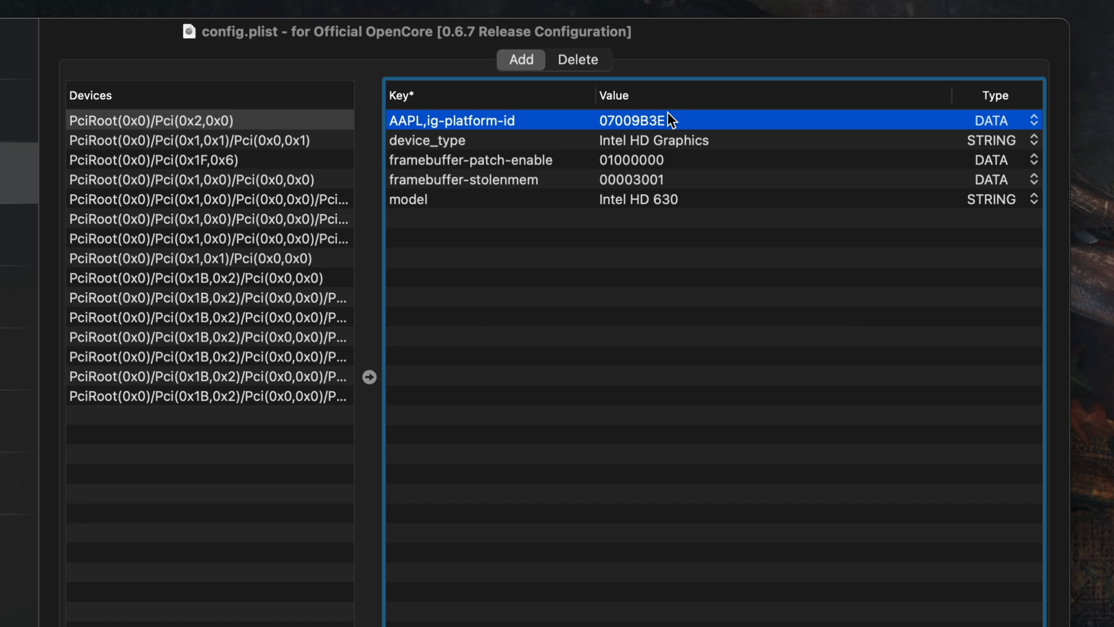
mouse_move(645, 134)
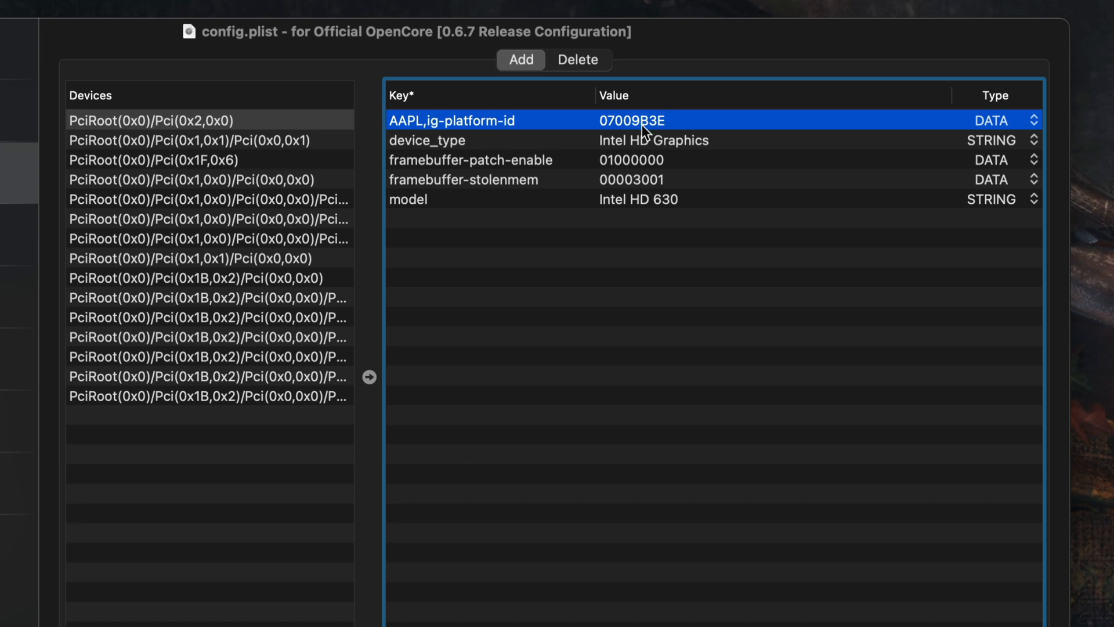
mouse_move(651, 135)
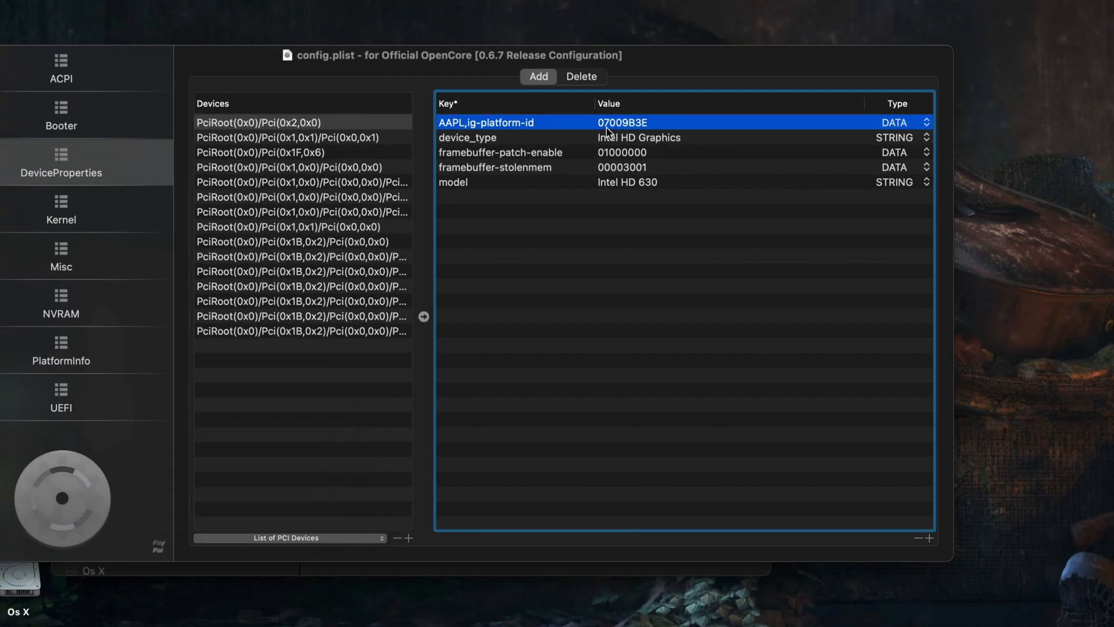
mouse_move(554, 139)
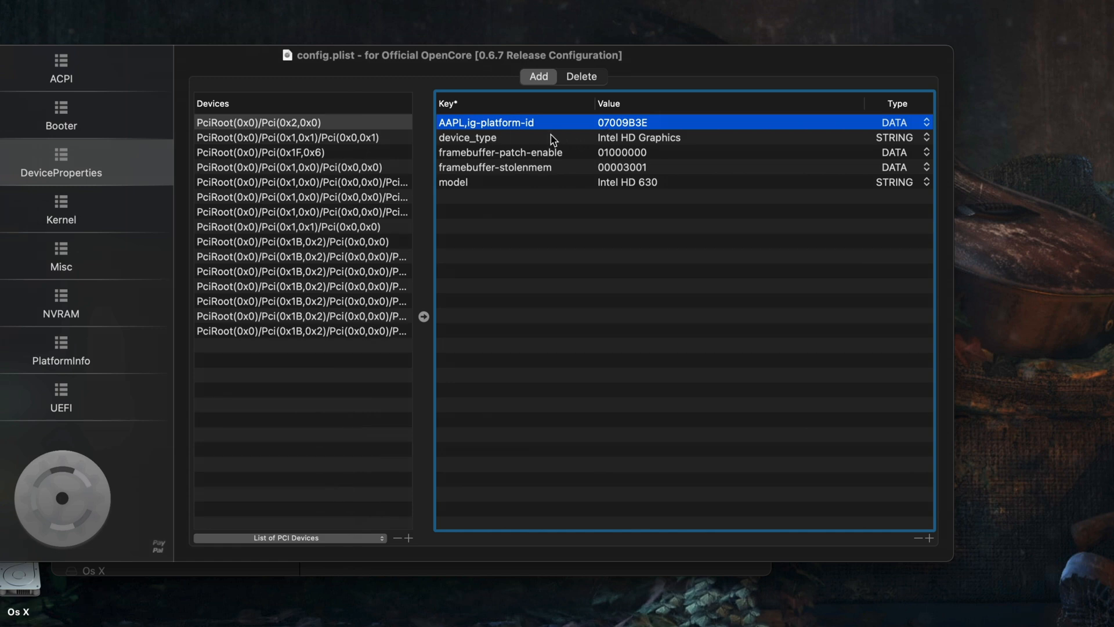
mouse_move(598, 139)
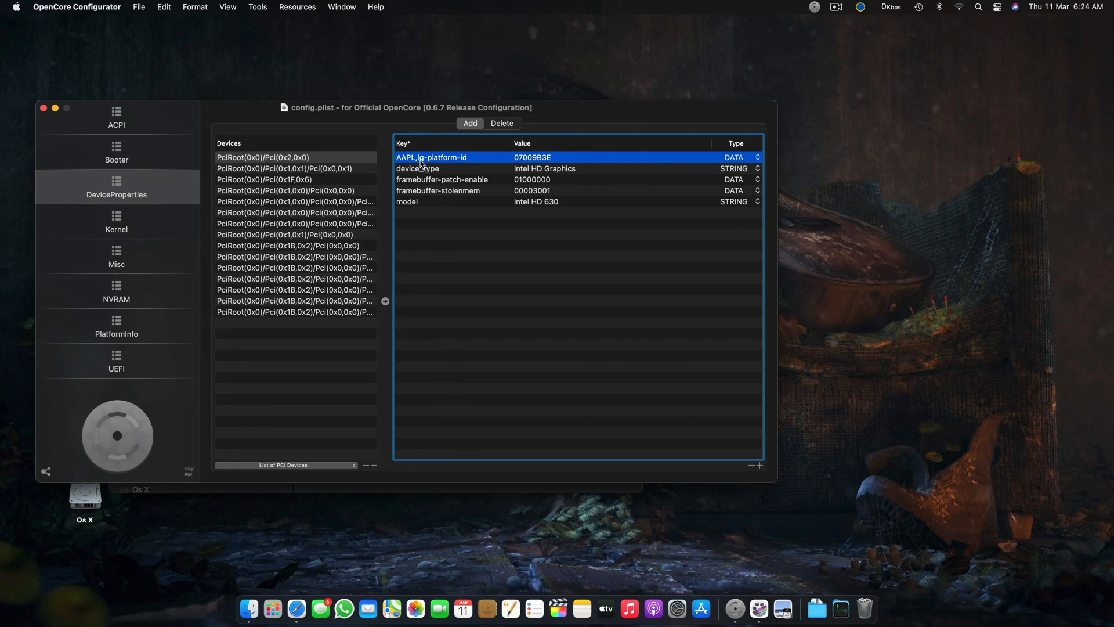
mouse_move(452, 157)
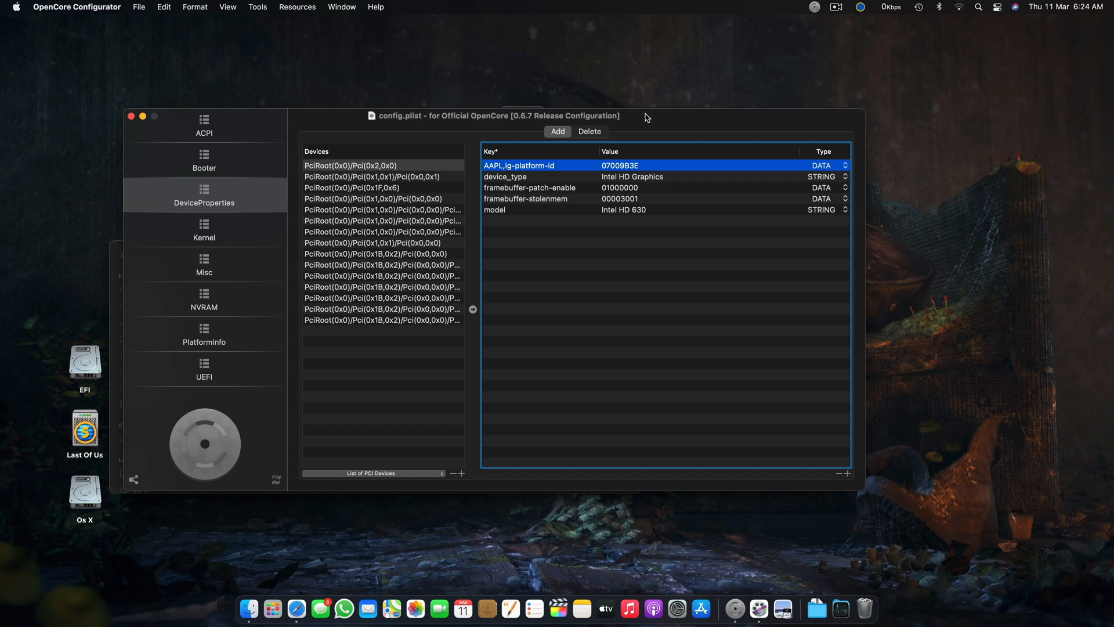
mouse_move(525, 168)
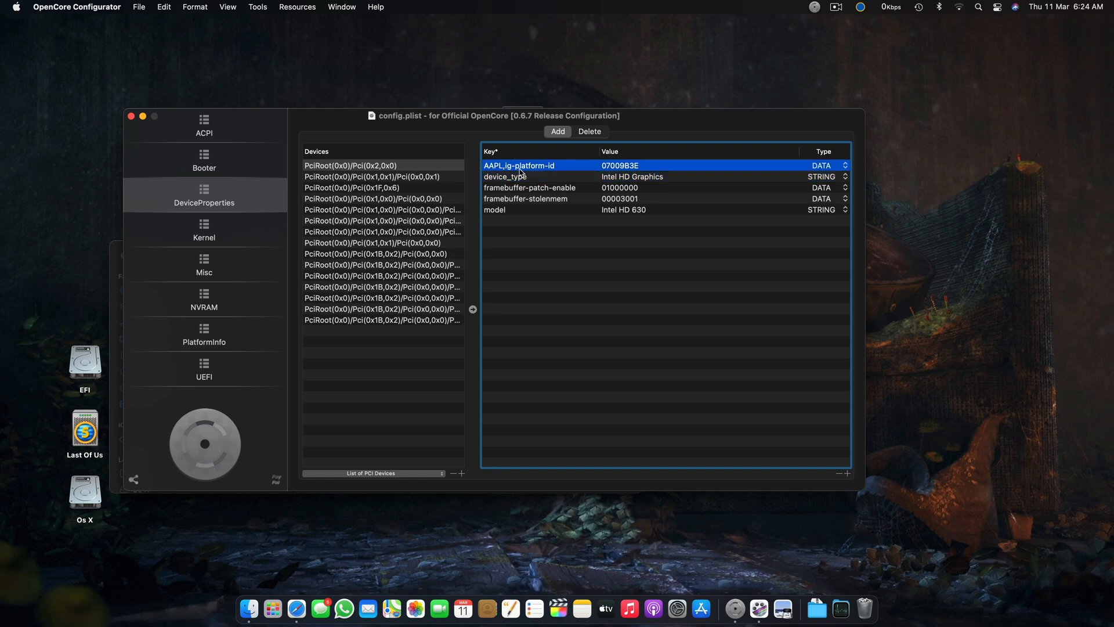
left_click(505, 177)
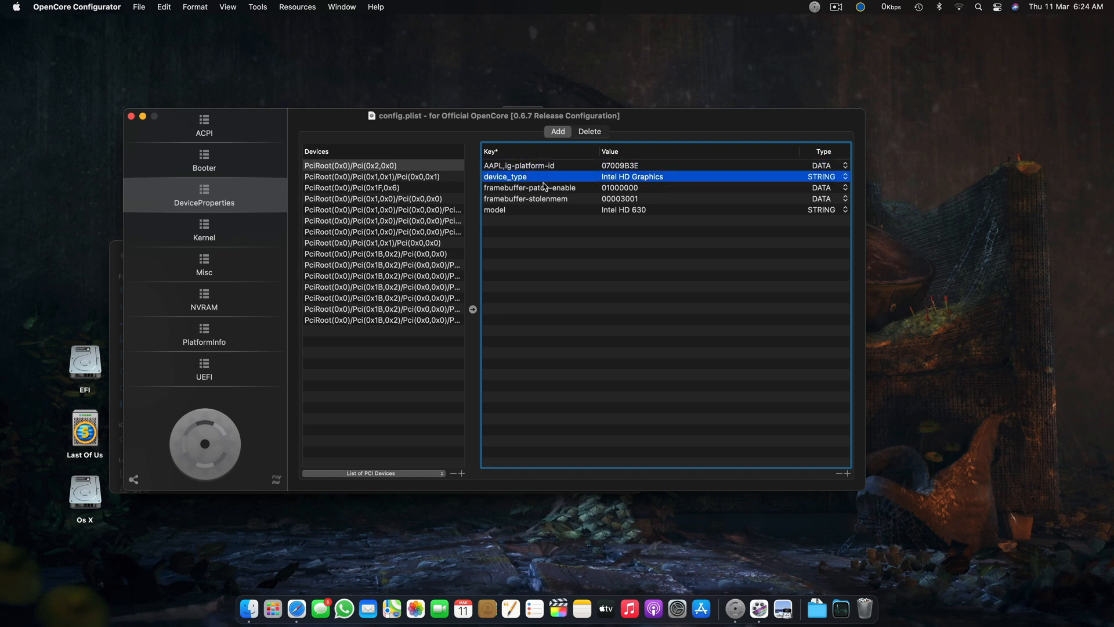
mouse_move(542, 173)
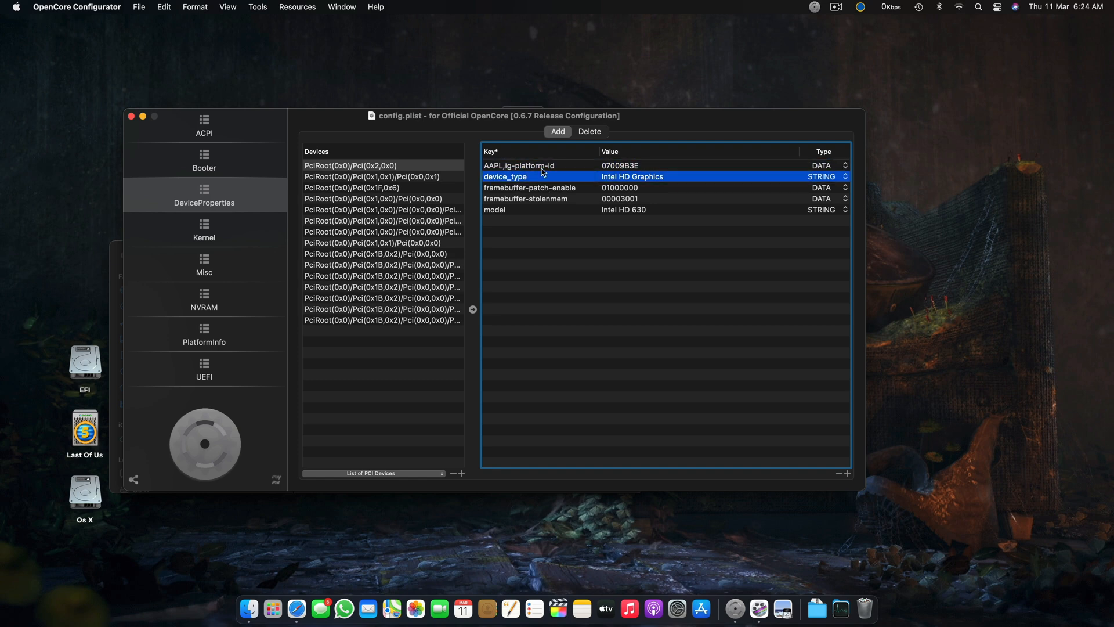
left_click(519, 165)
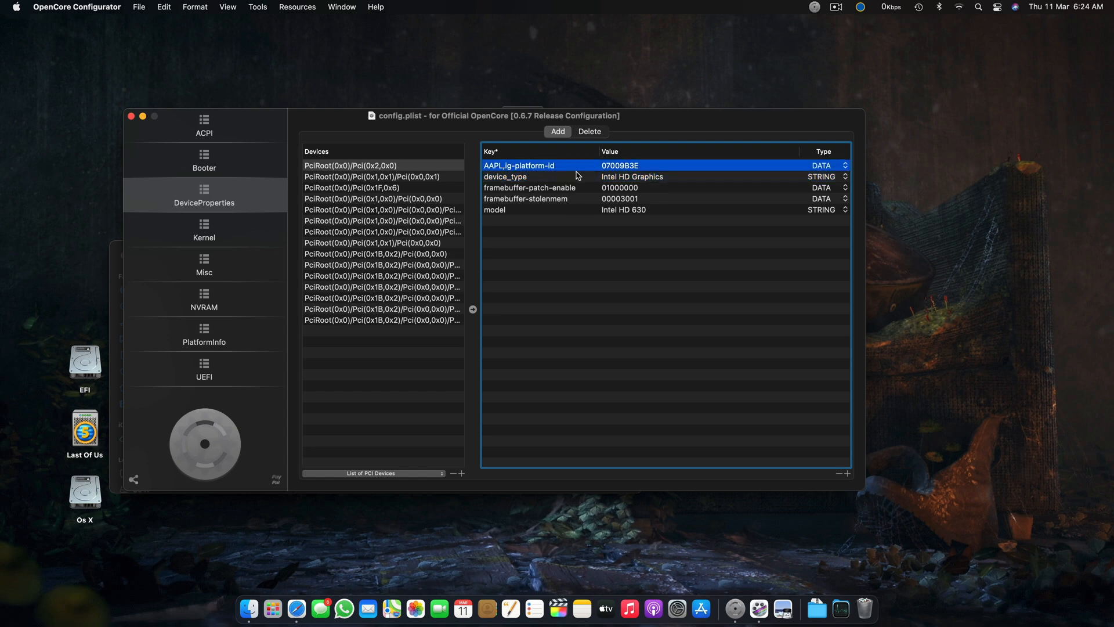
mouse_move(548, 178)
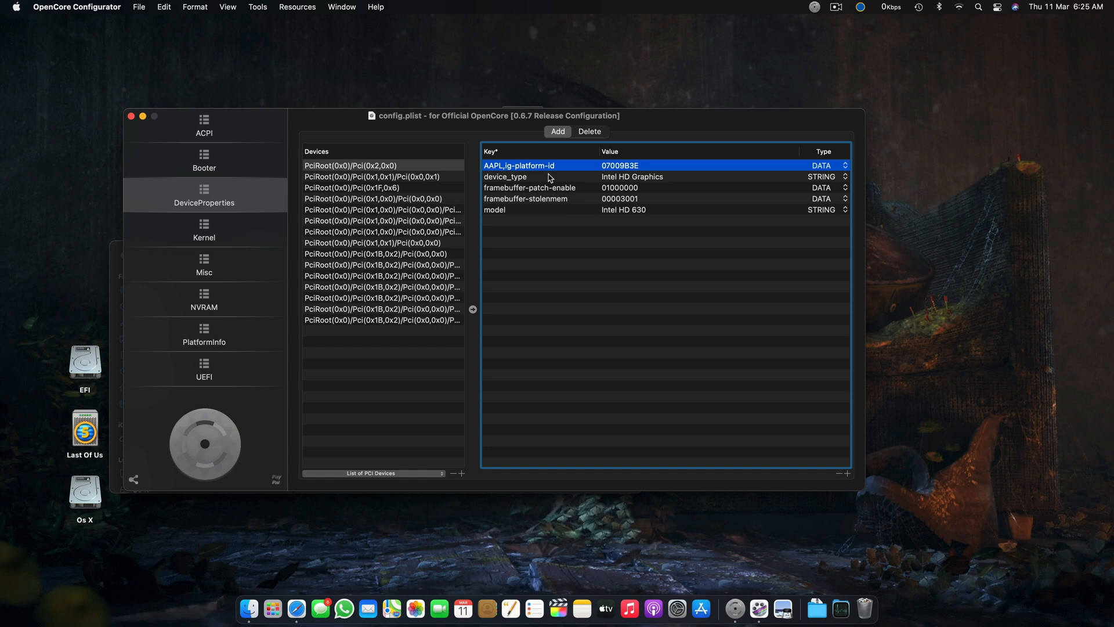
mouse_move(602, 180)
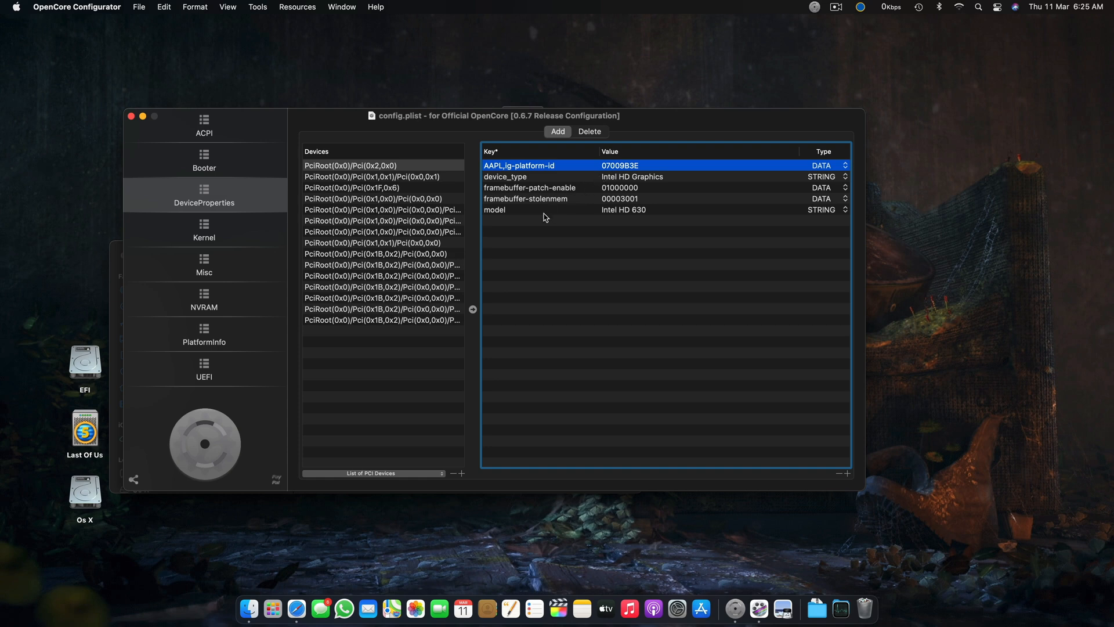
mouse_move(635, 175)
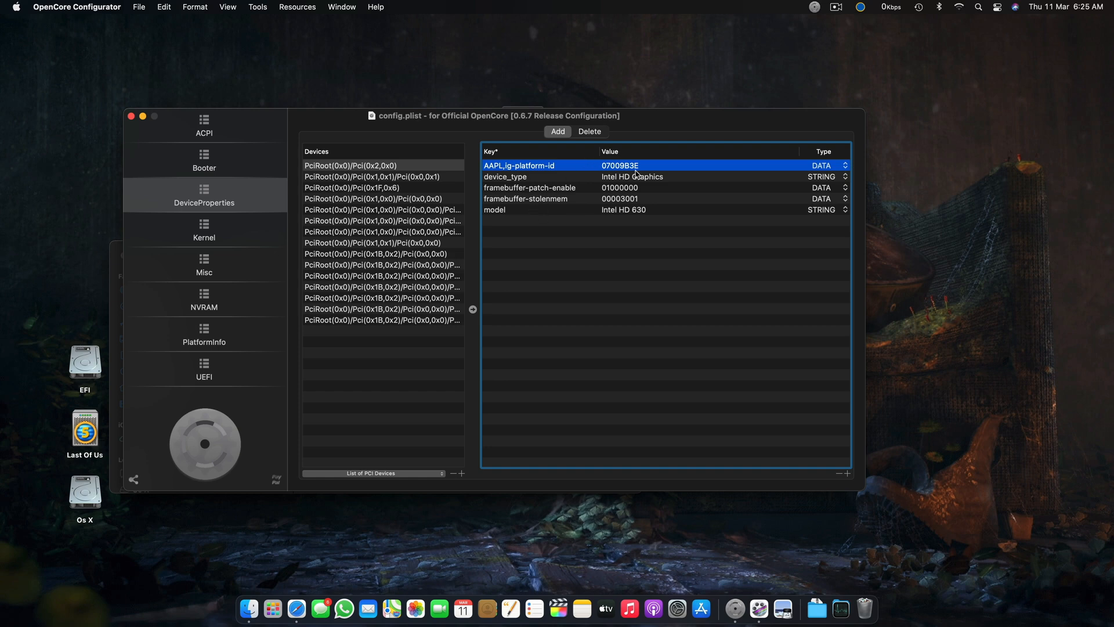
mouse_move(575, 175)
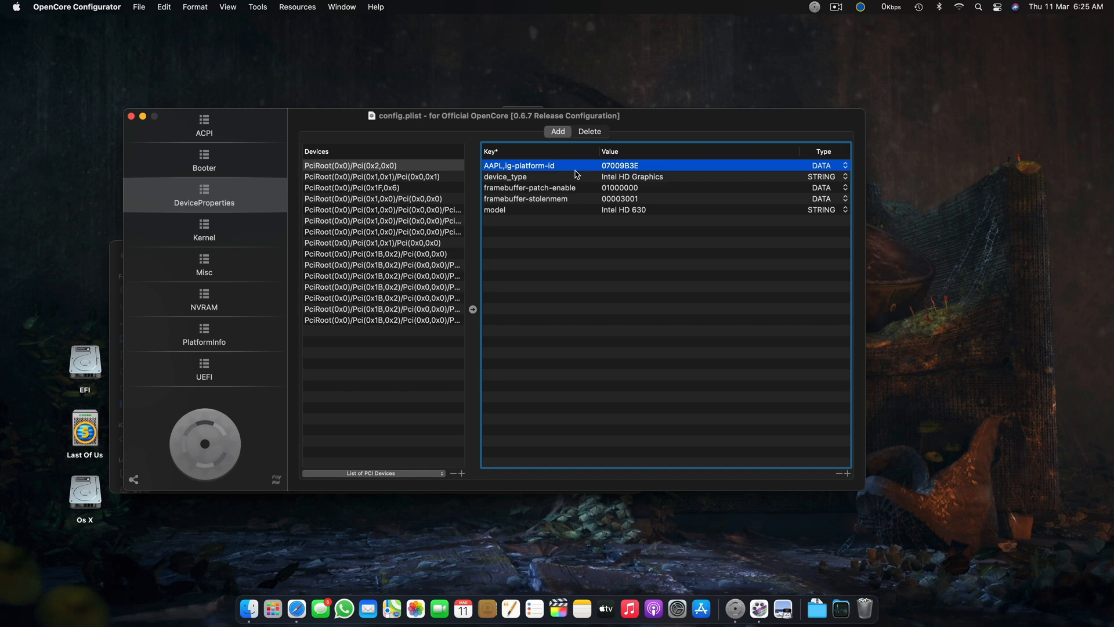
mouse_move(540, 193)
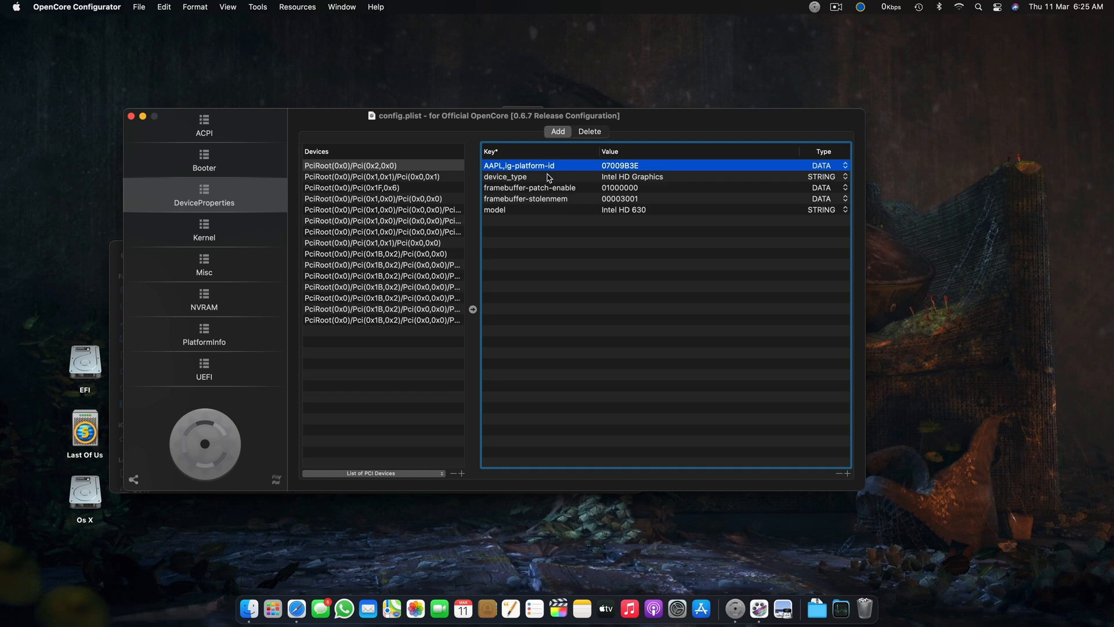
mouse_move(670, 539)
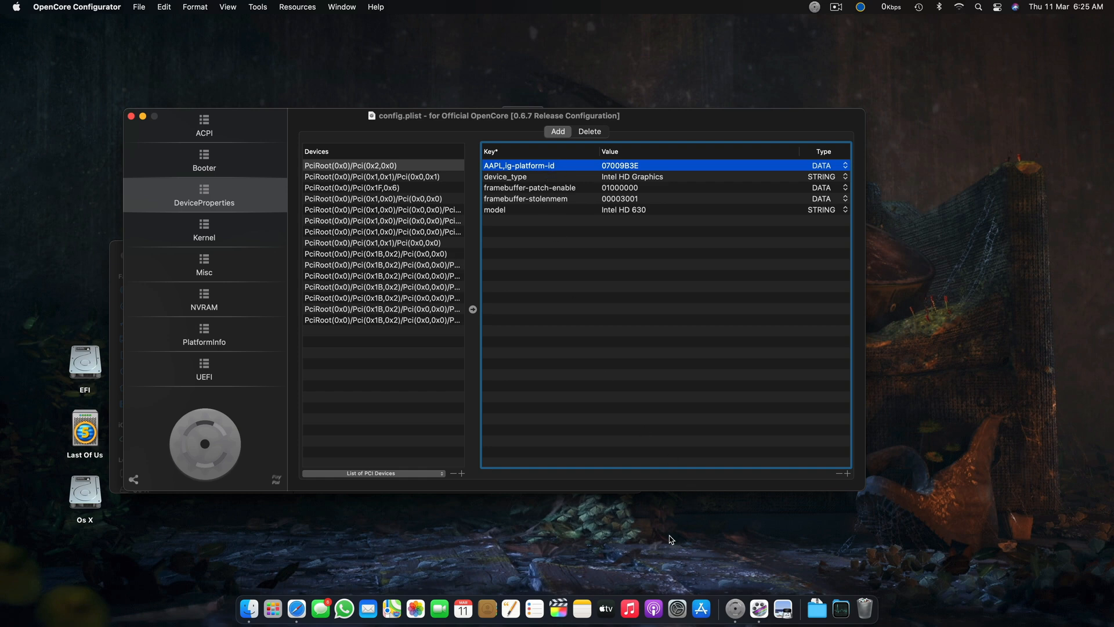
mouse_move(626, 591)
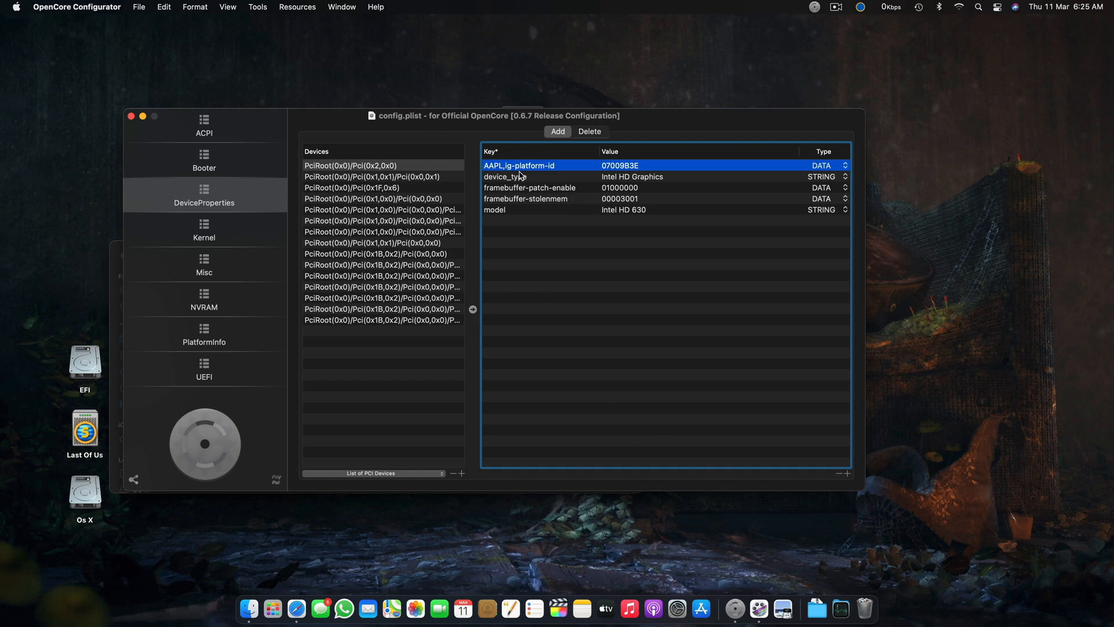
mouse_move(564, 186)
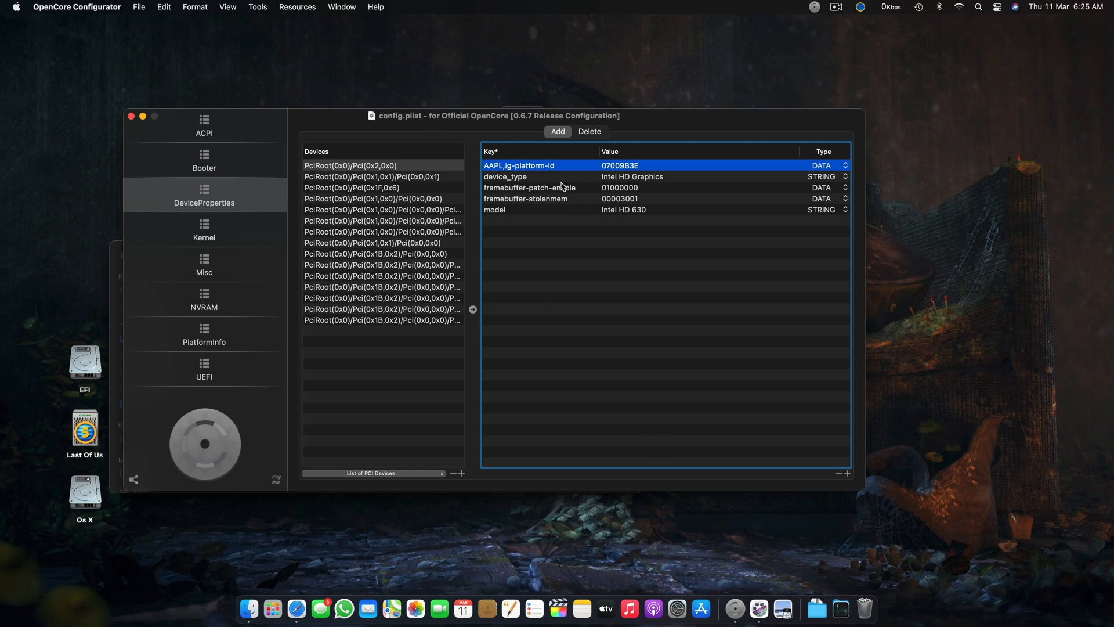
mouse_move(569, 188)
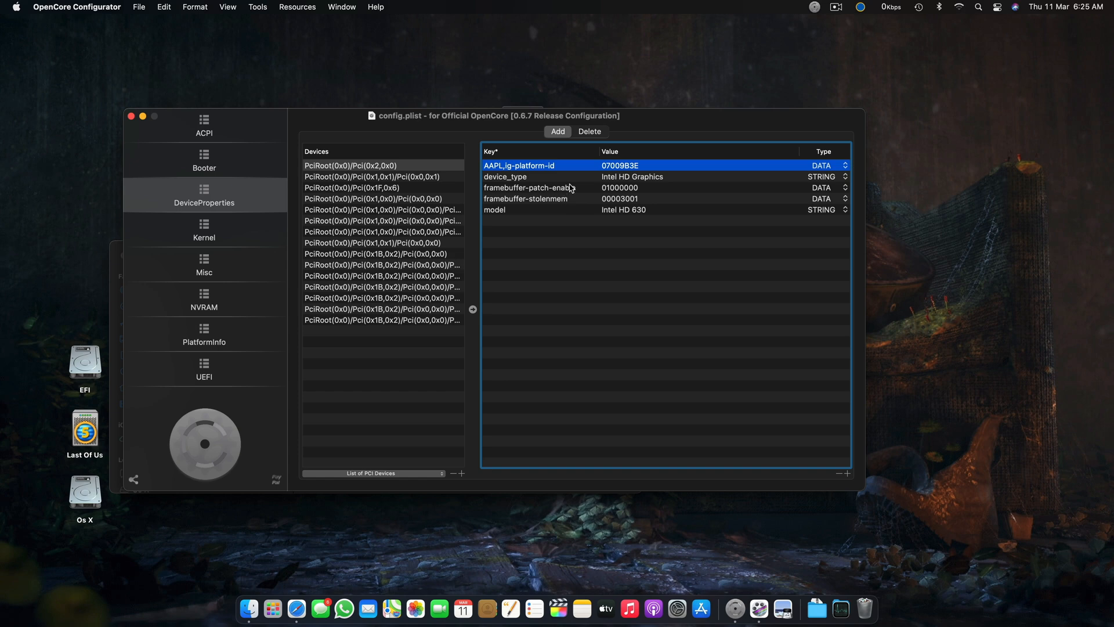
left_click(529, 187)
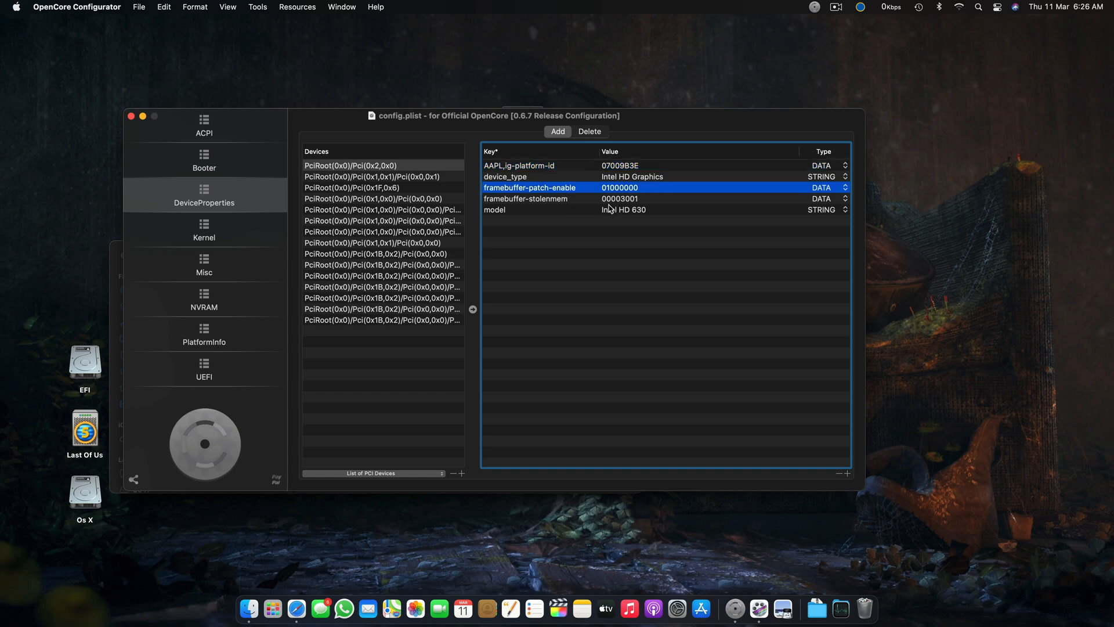
left_click(494, 209)
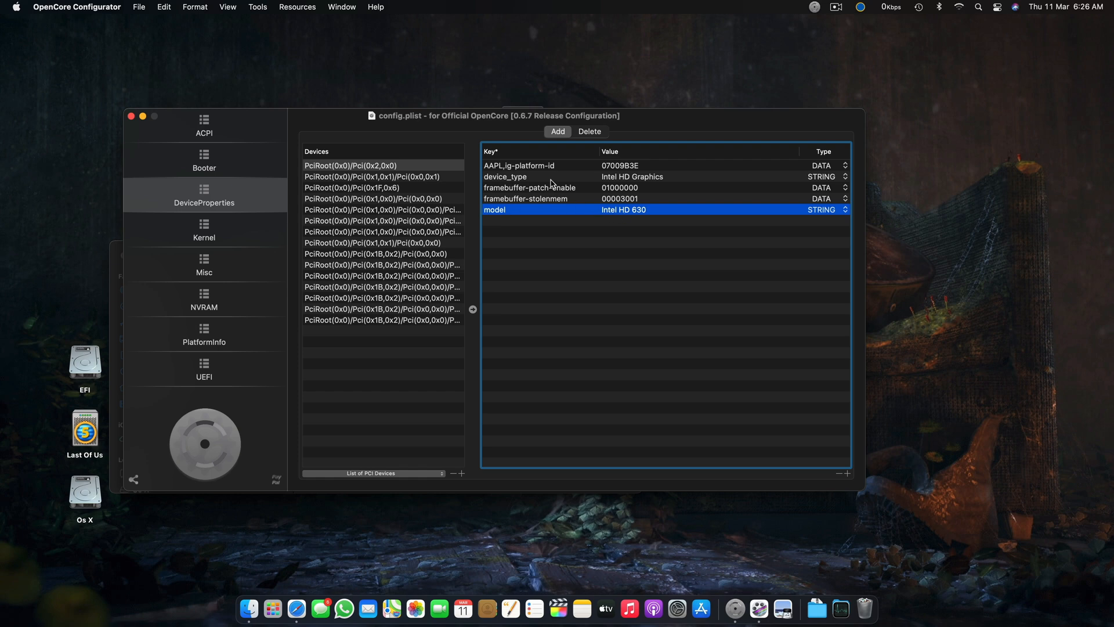
mouse_move(552, 197)
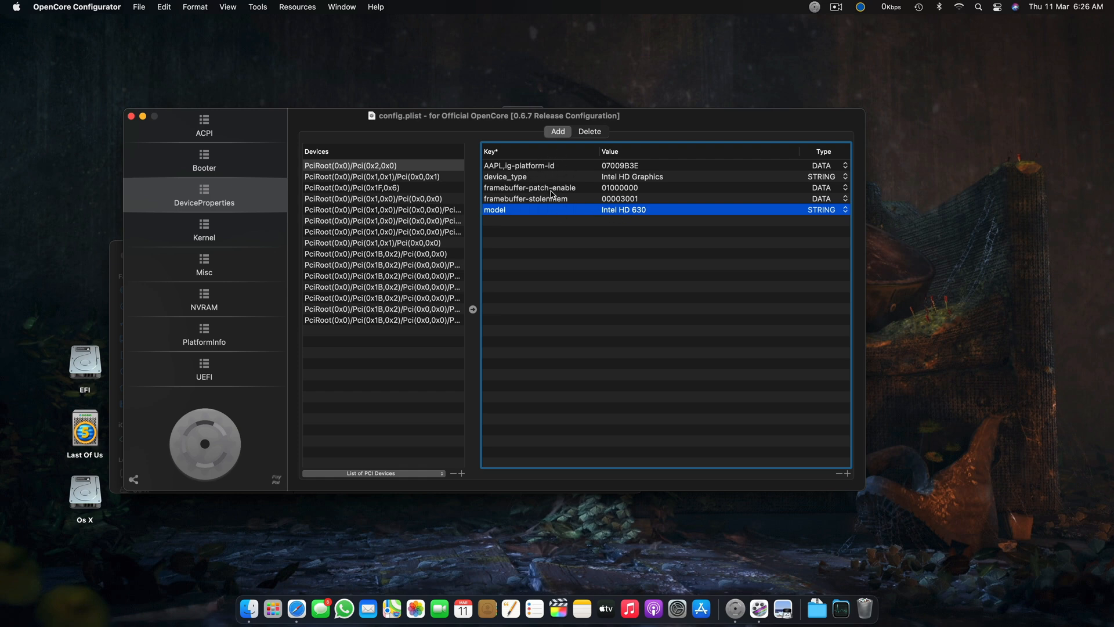
mouse_move(575, 175)
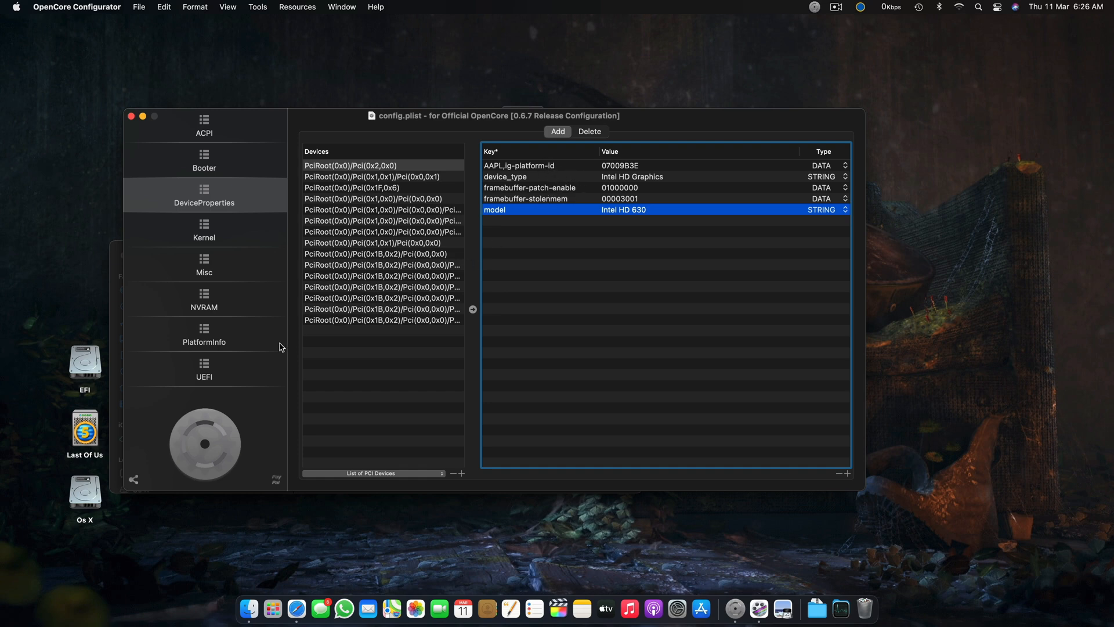
mouse_move(215, 352)
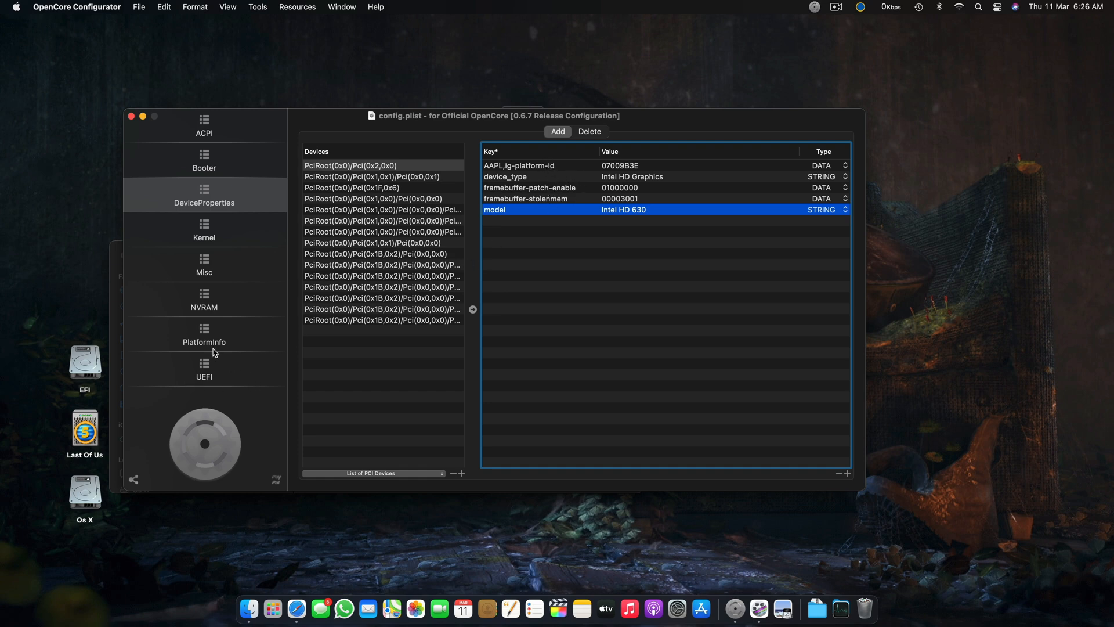
Toggle between DeviceProperties and PlatformInfo, ending on the MacPro7,1 SMBIOS settings
left_click(203, 334)
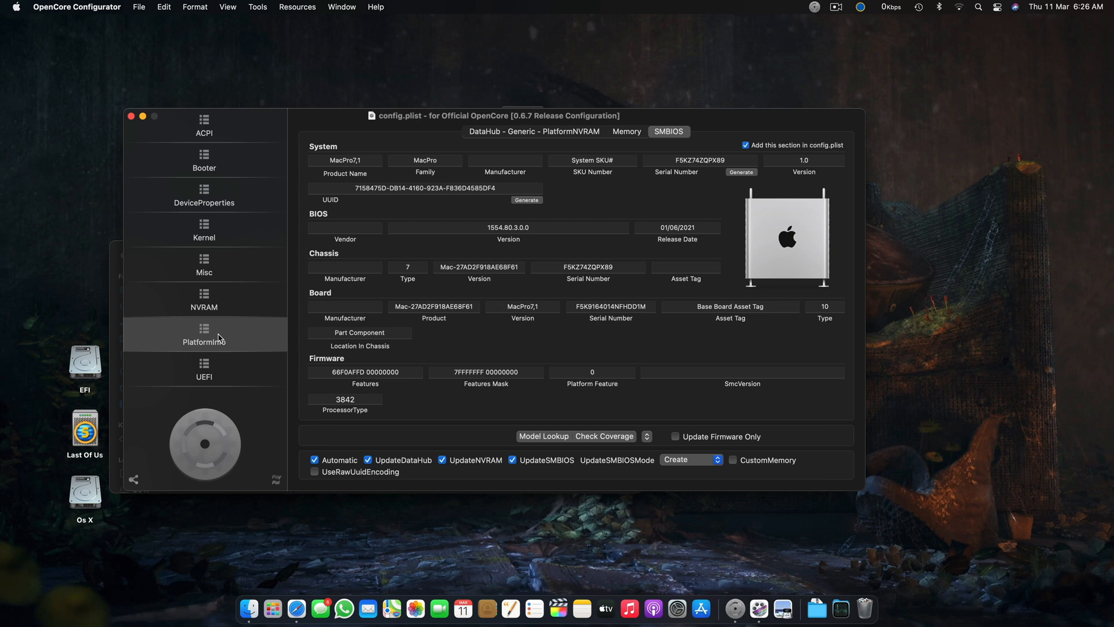
mouse_move(607, 402)
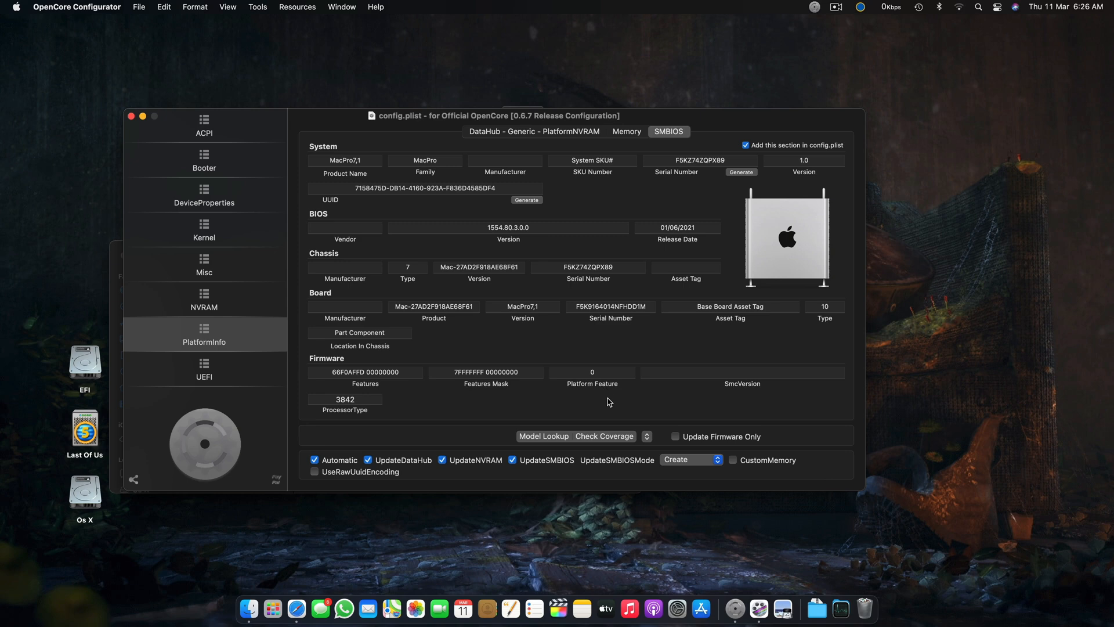
mouse_move(289, 218)
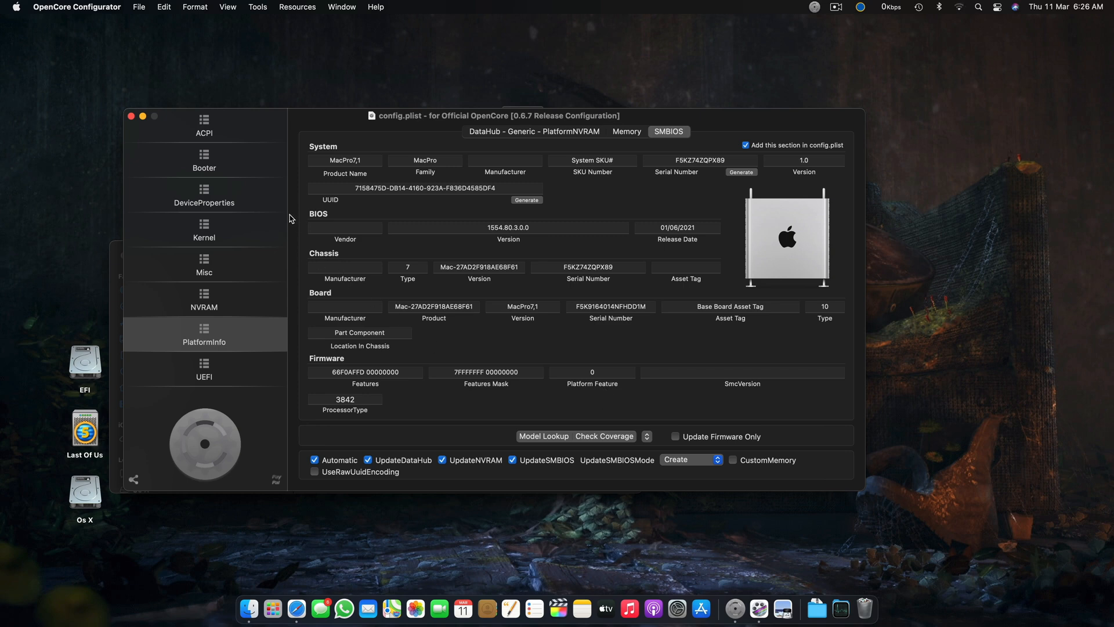
left_click(204, 196)
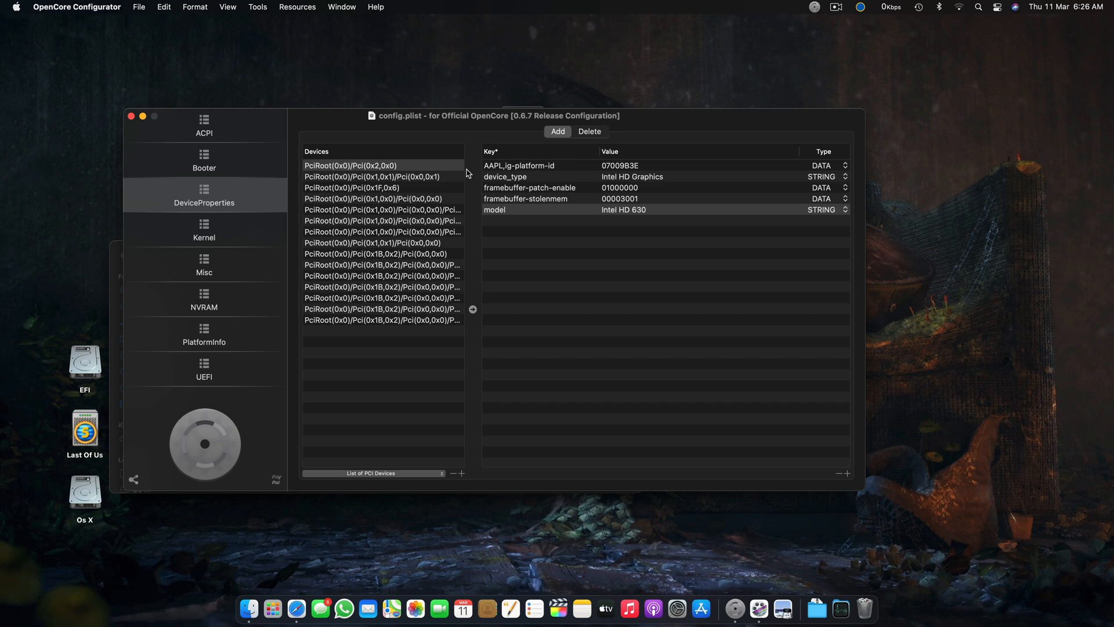
mouse_move(419, 212)
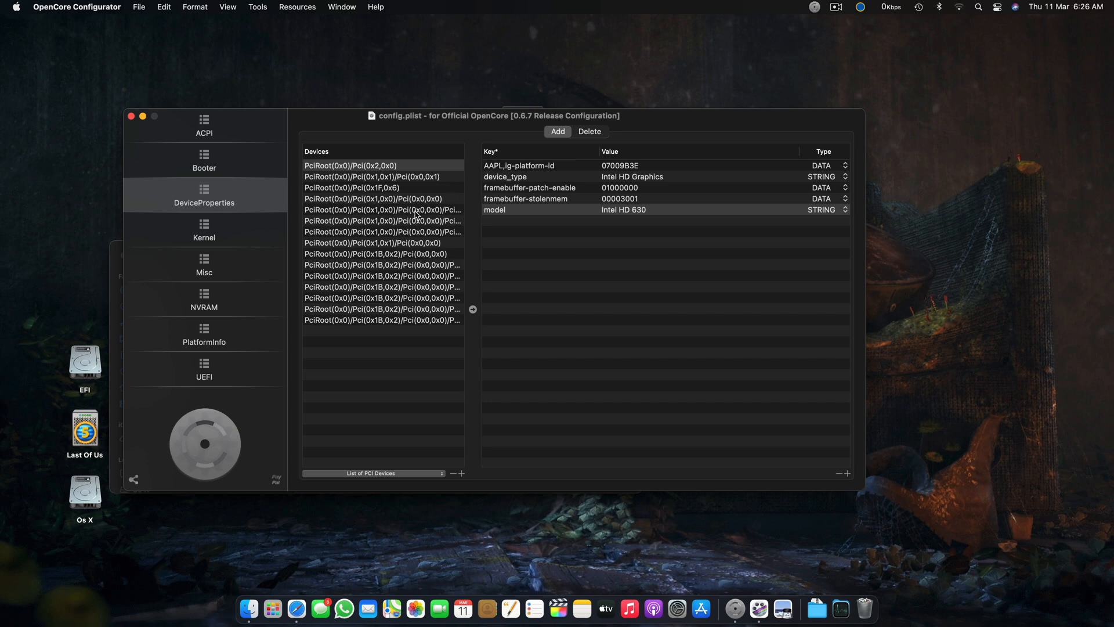
mouse_move(317, 312)
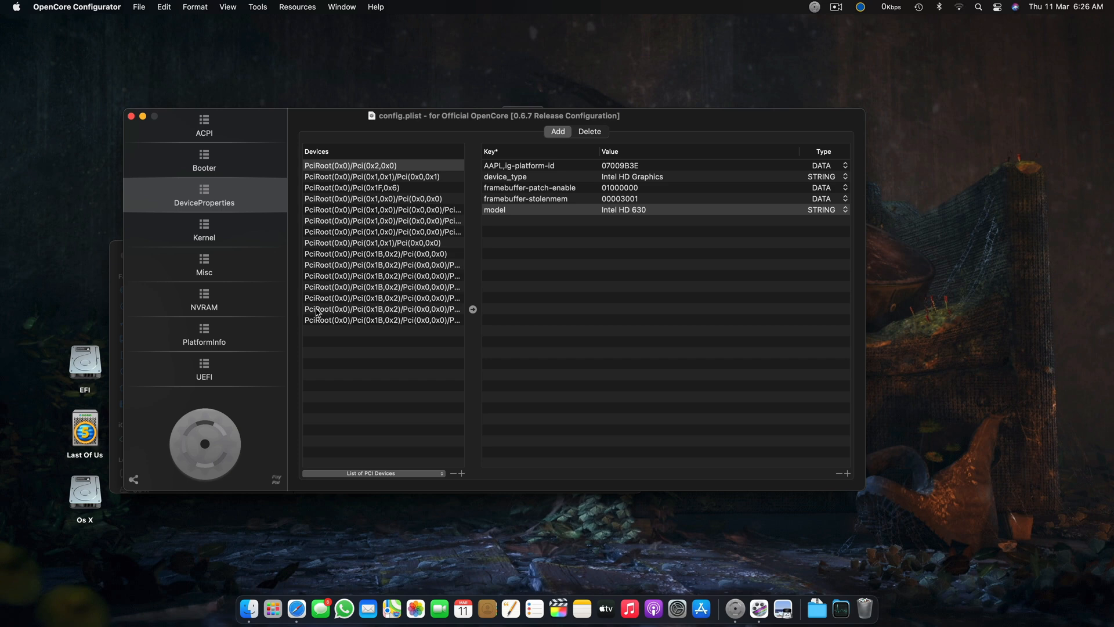
mouse_move(231, 375)
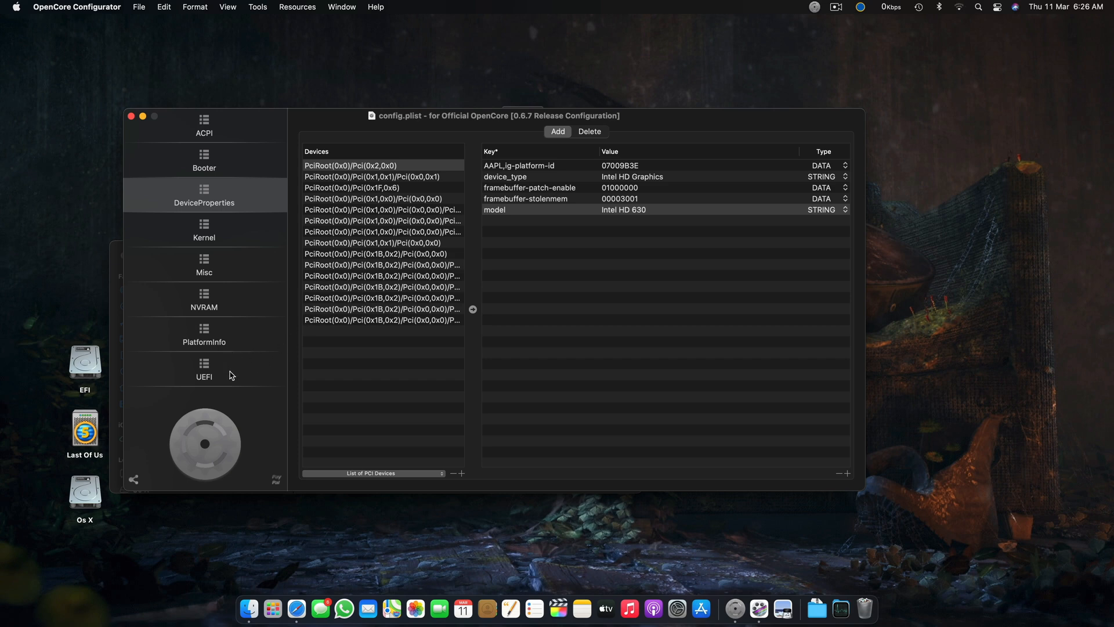
mouse_move(249, 326)
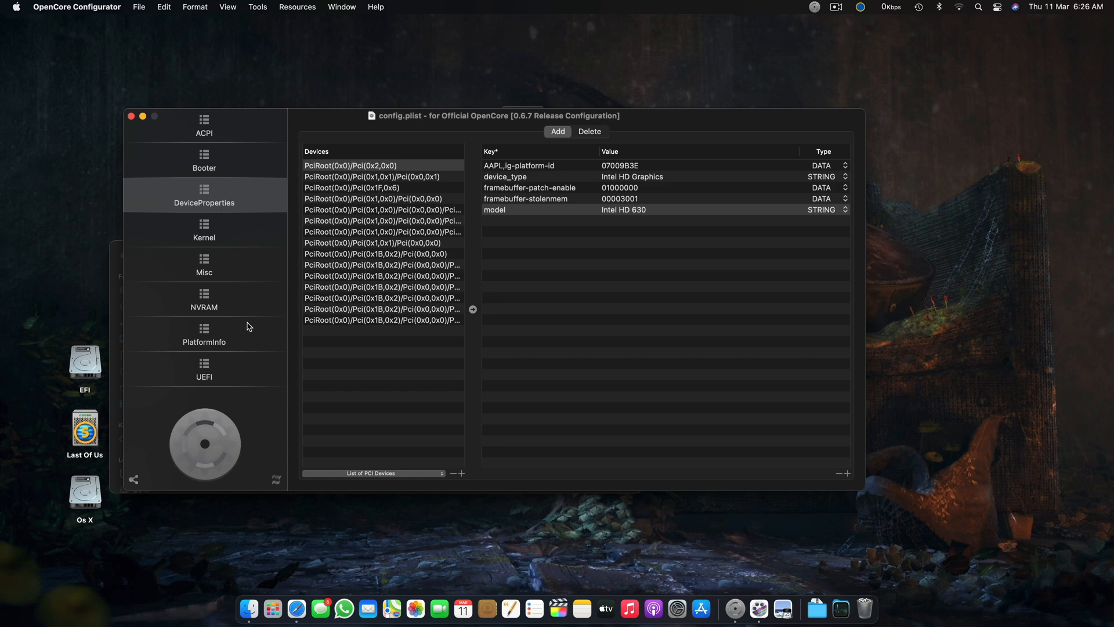
left_click(203, 335)
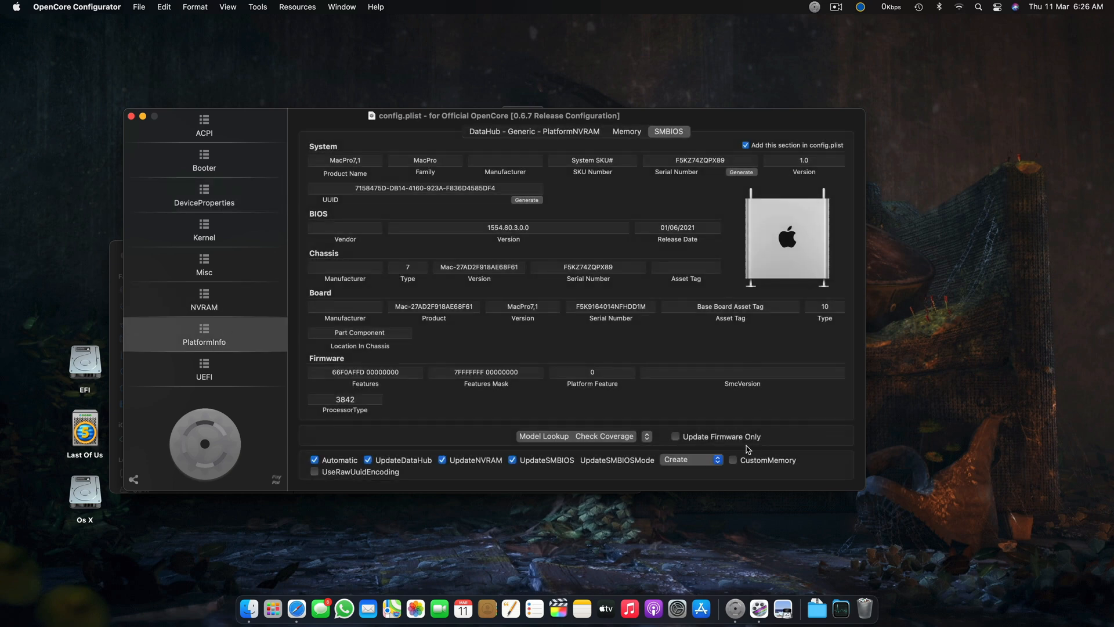
mouse_move(744, 471)
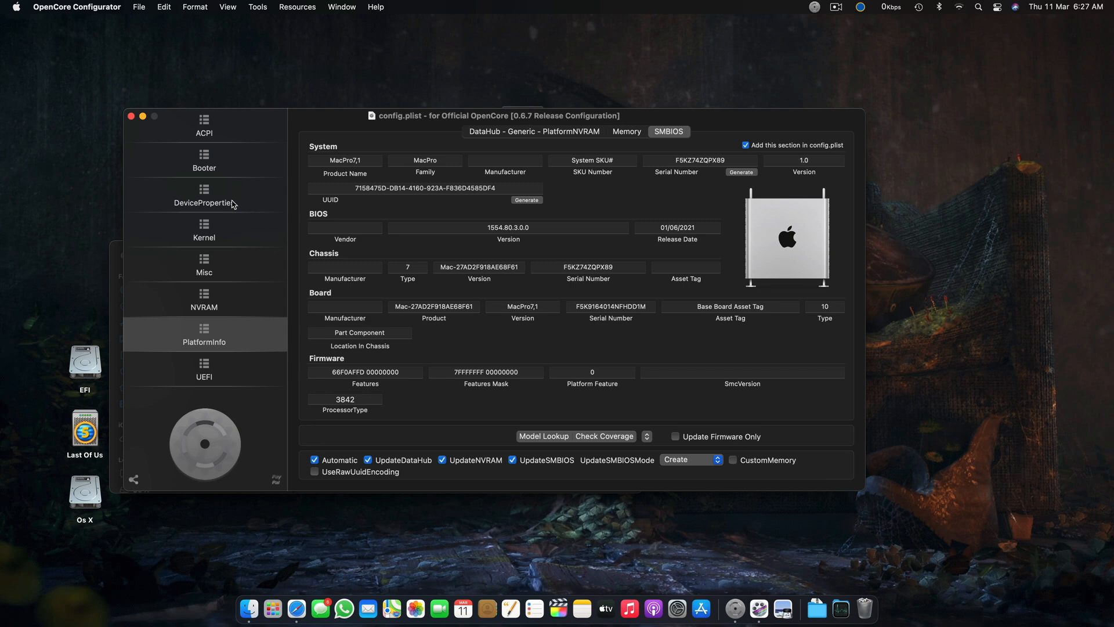
left_click(204, 196)
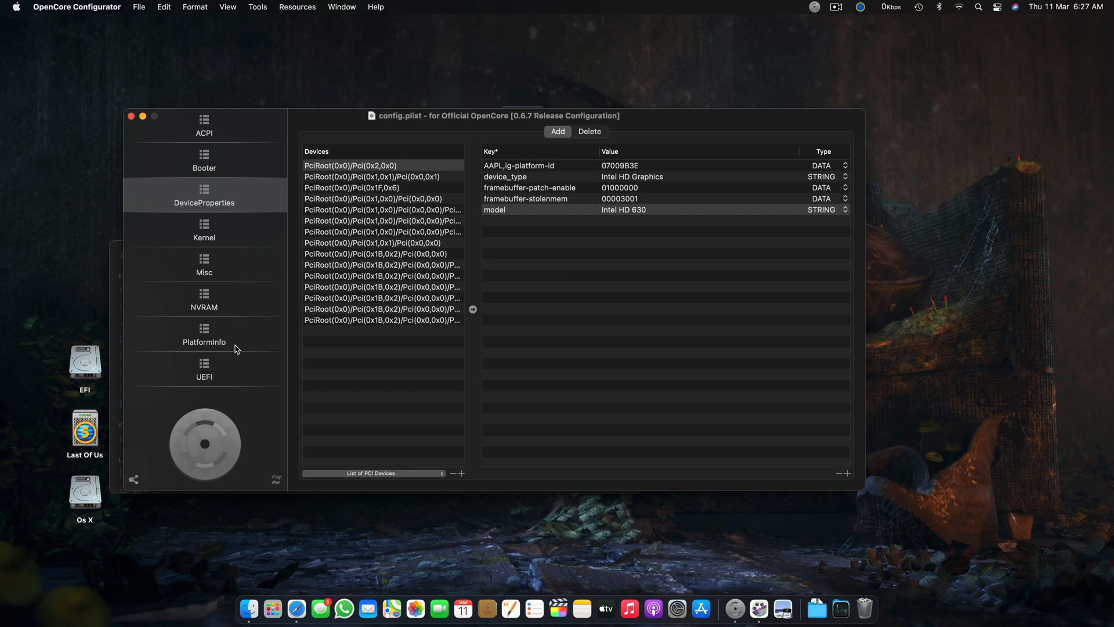
left_click(204, 334)
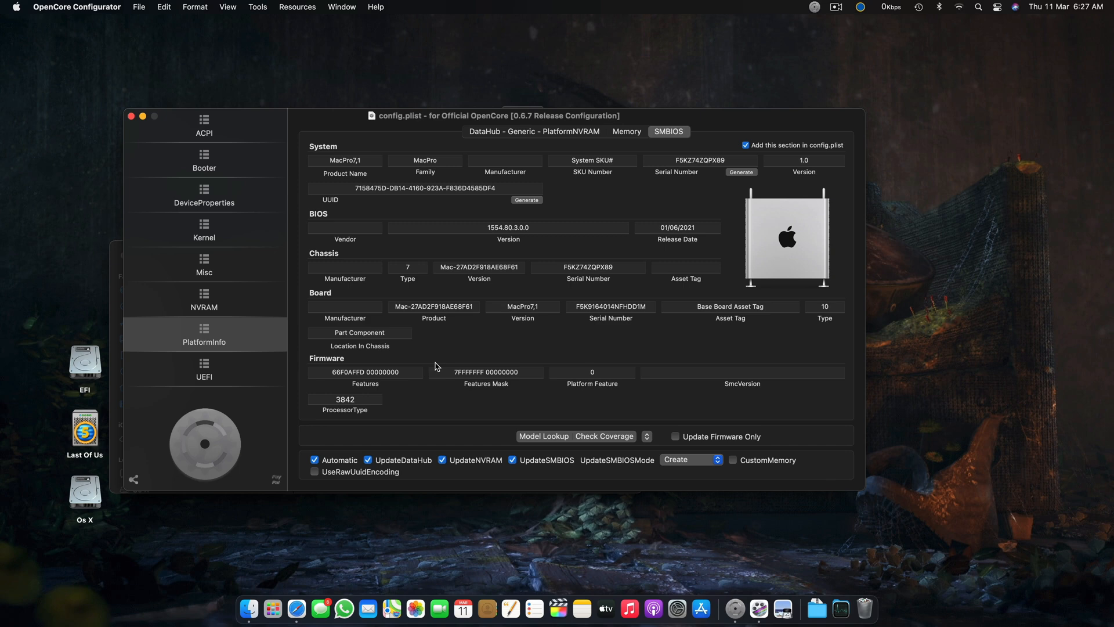
mouse_move(456, 396)
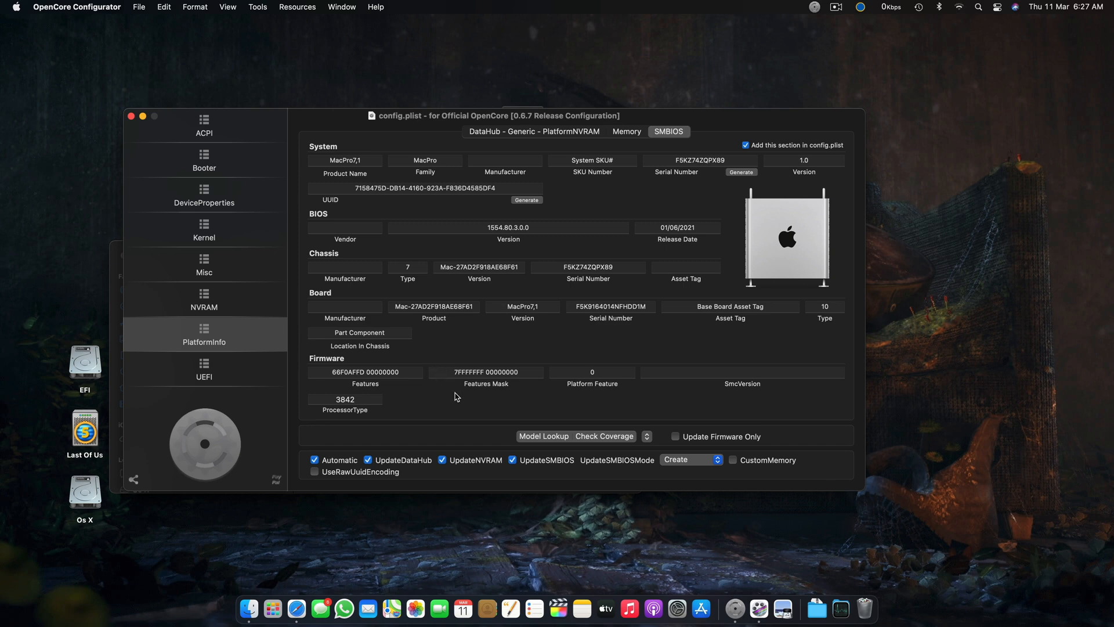
left_click(543, 435)
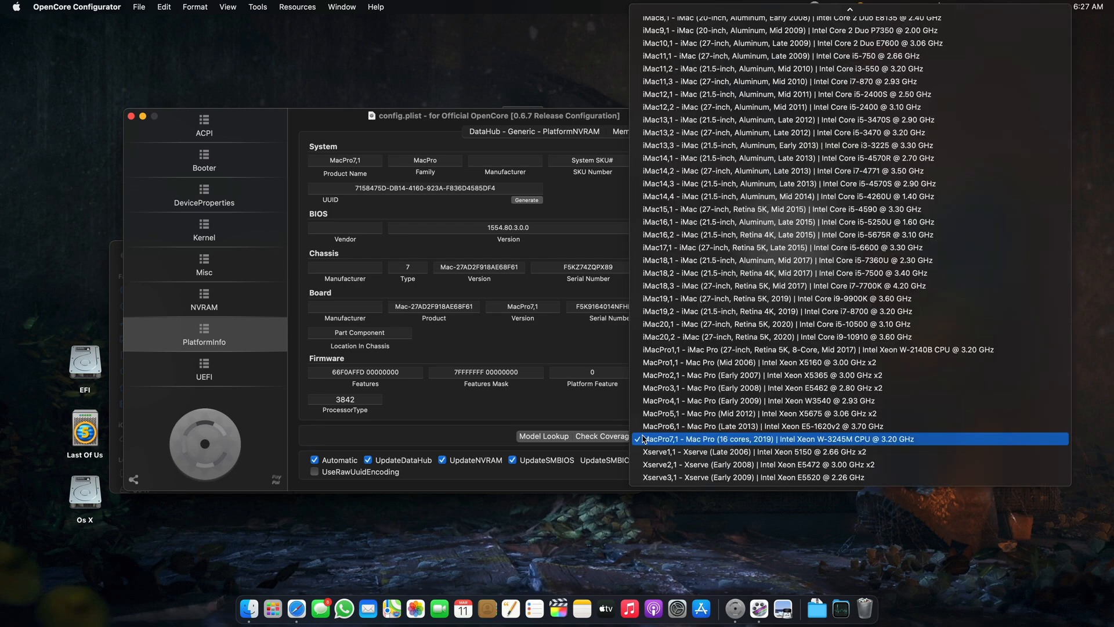
scroll("up", 3)
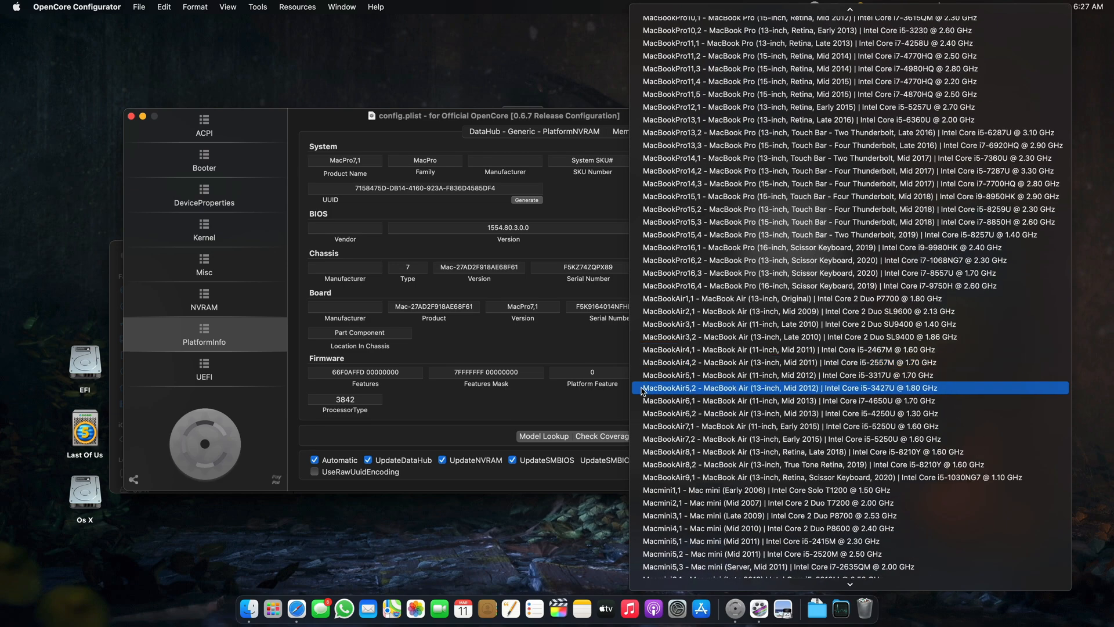
left_click(788, 387)
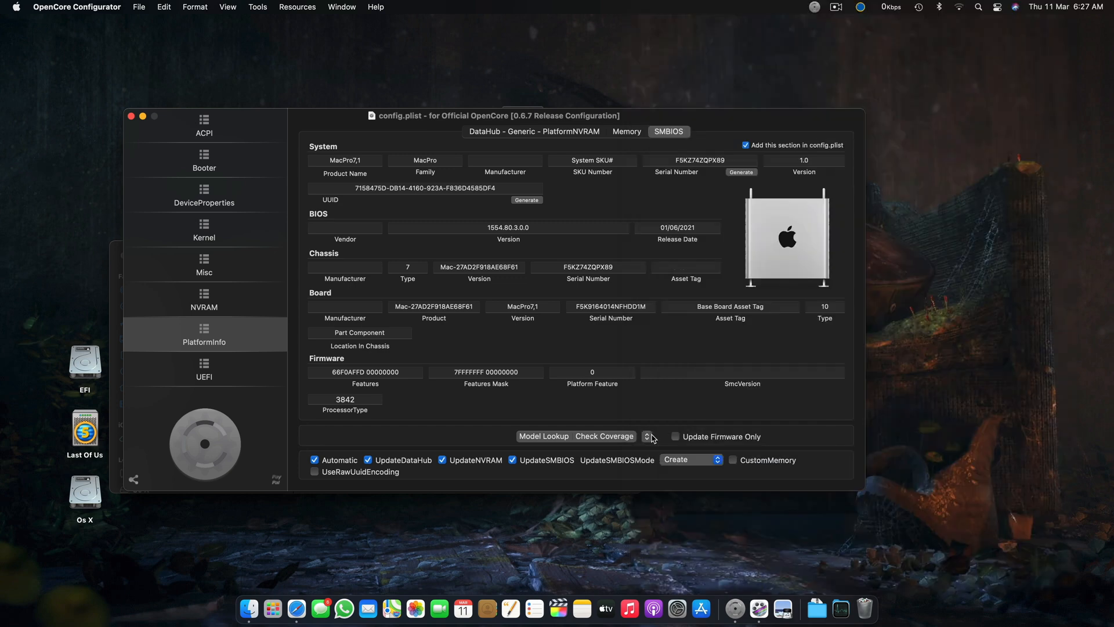
left_click(646, 436)
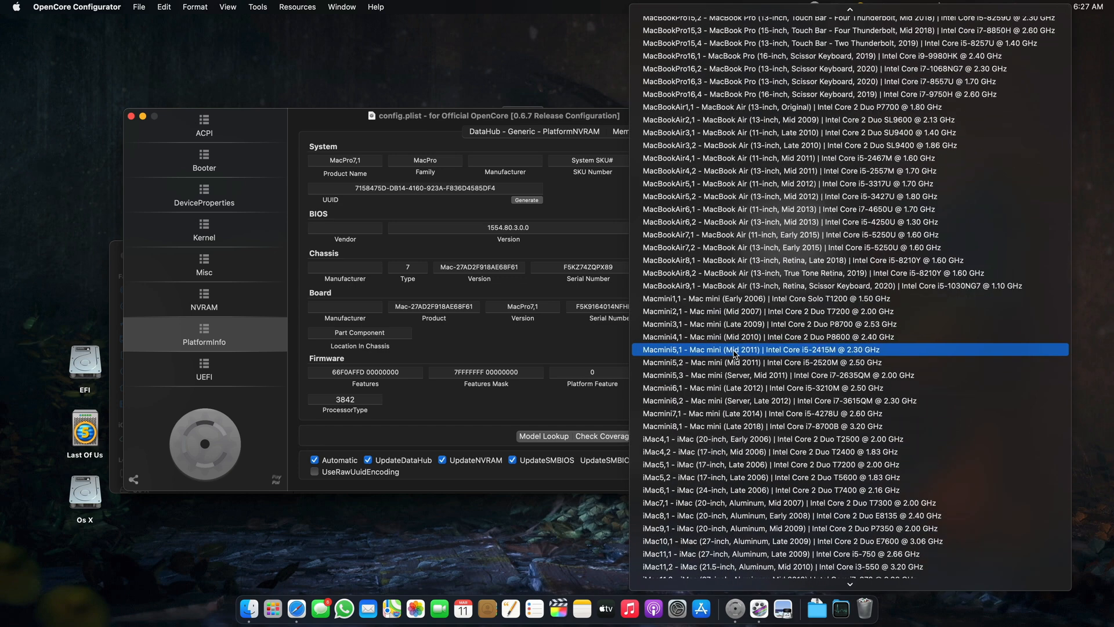
scroll("up", 3)
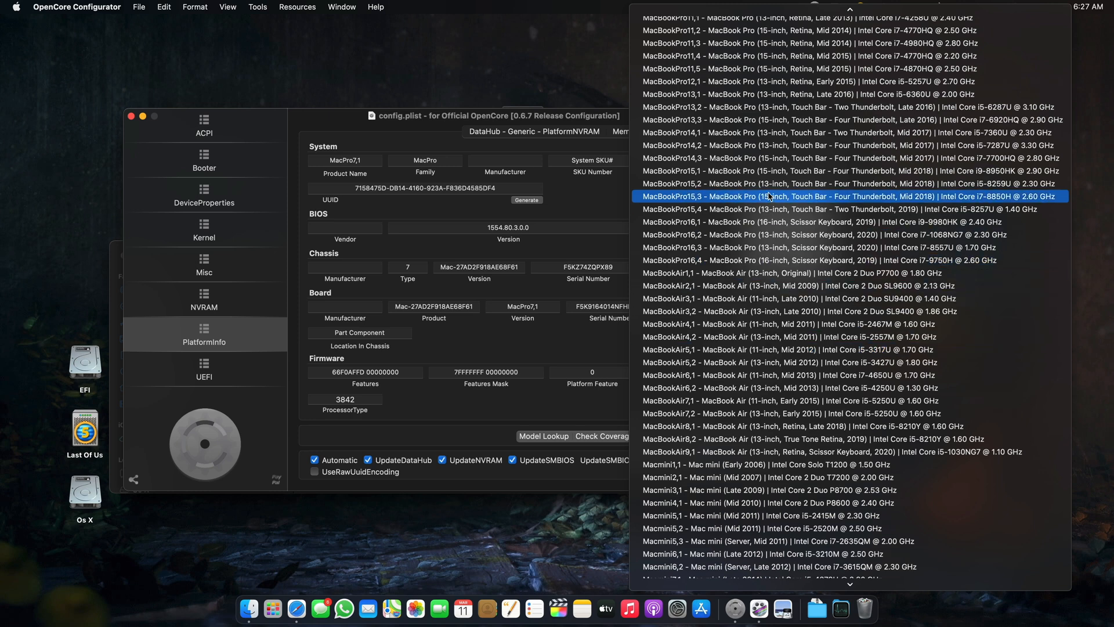
mouse_move(726, 204)
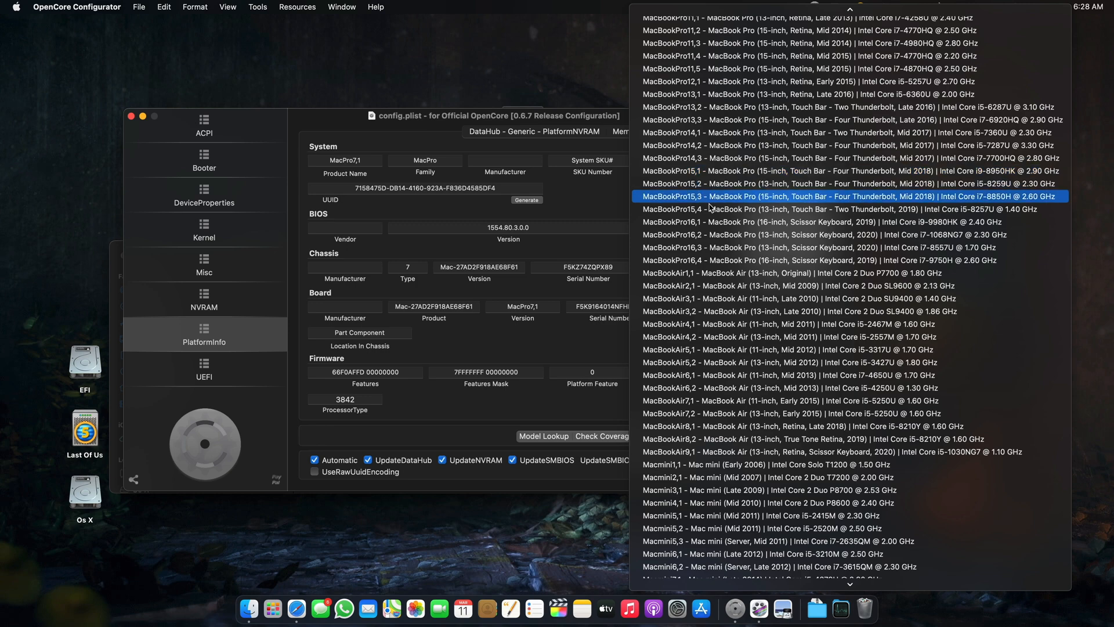
left_click(782, 196)
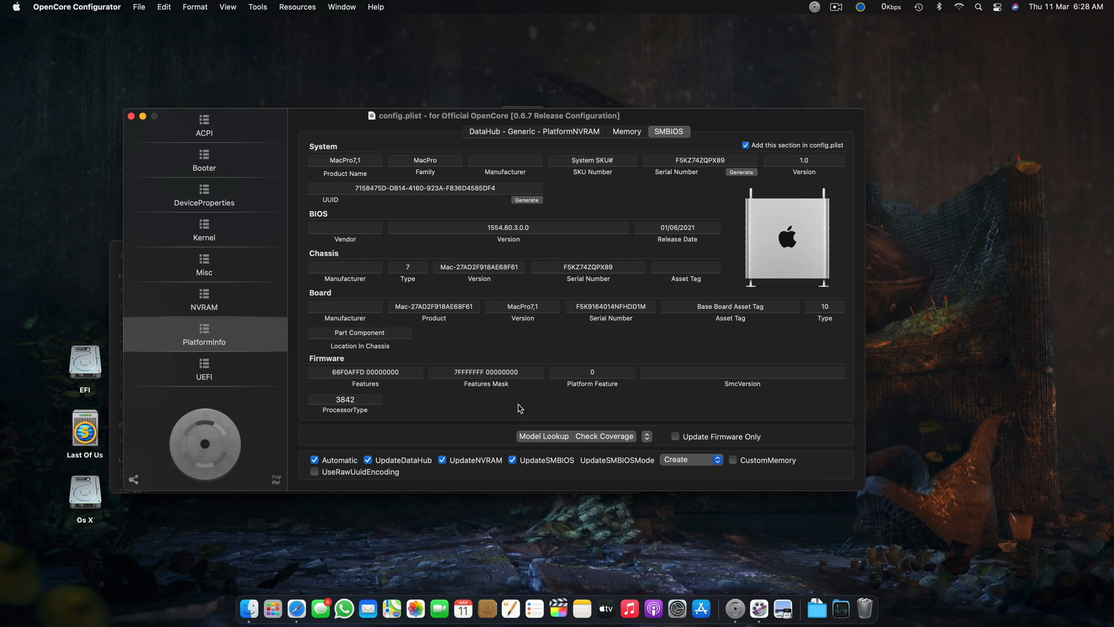
mouse_move(559, 405)
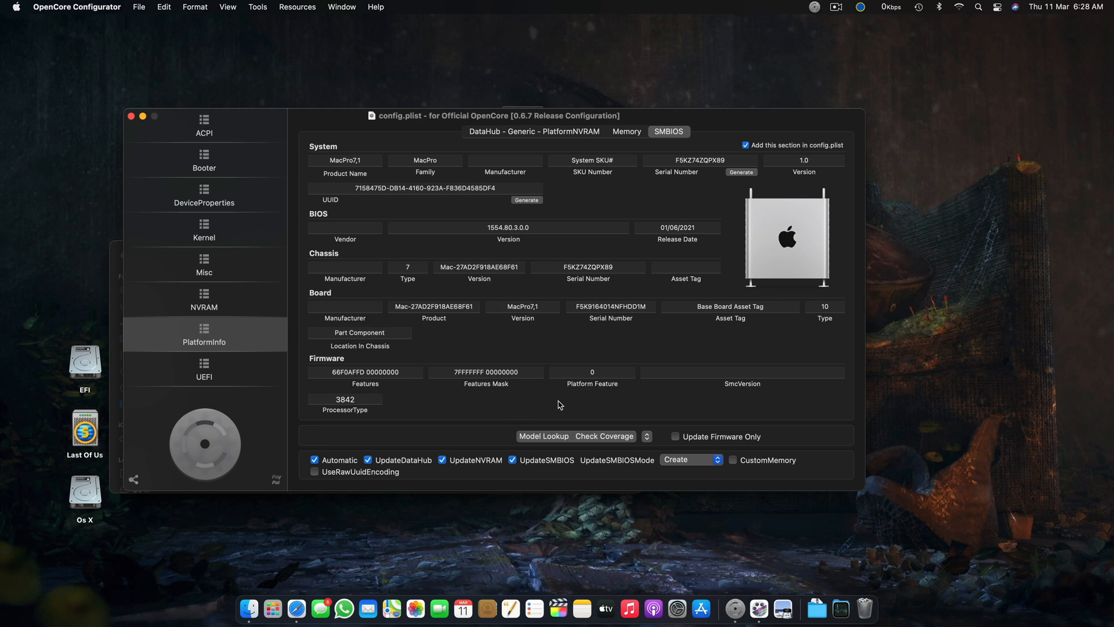
mouse_move(558, 399)
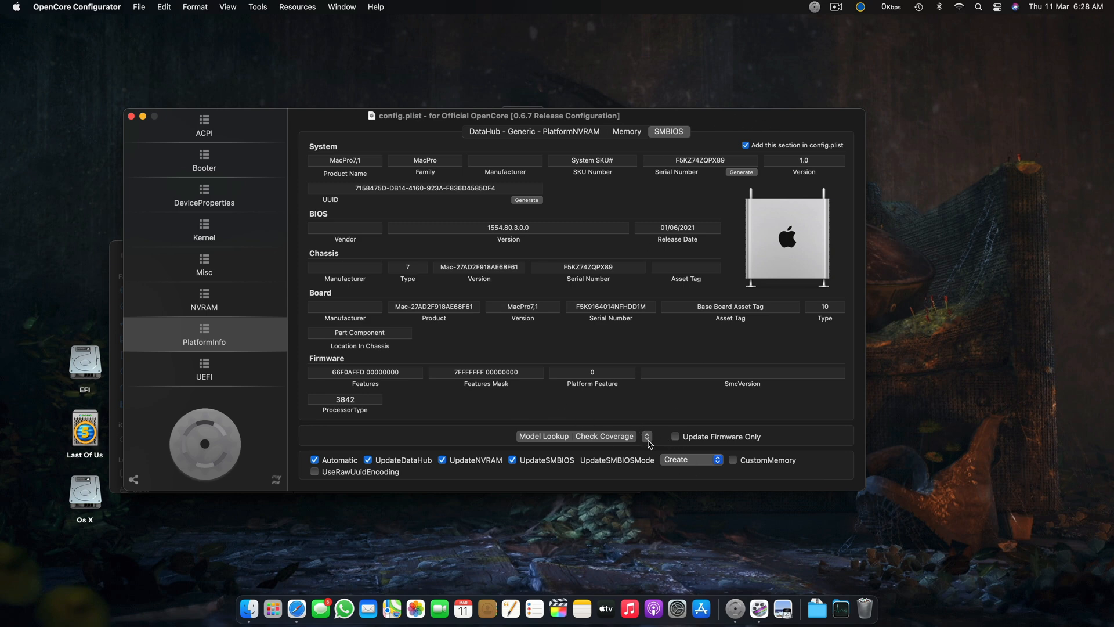
left_click(646, 436)
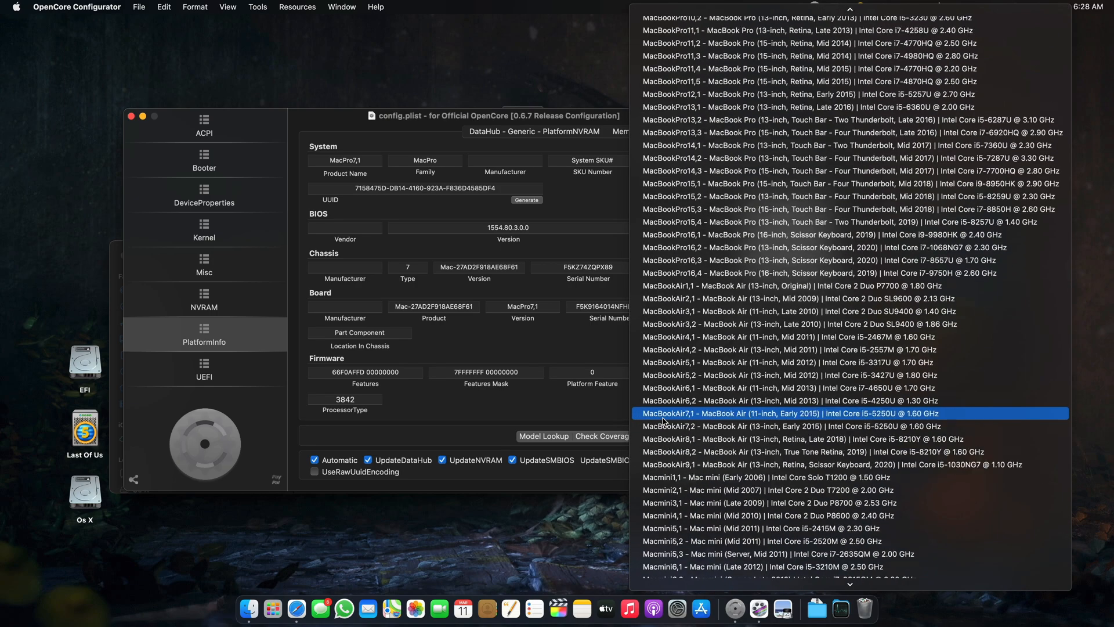
scroll("up", 3)
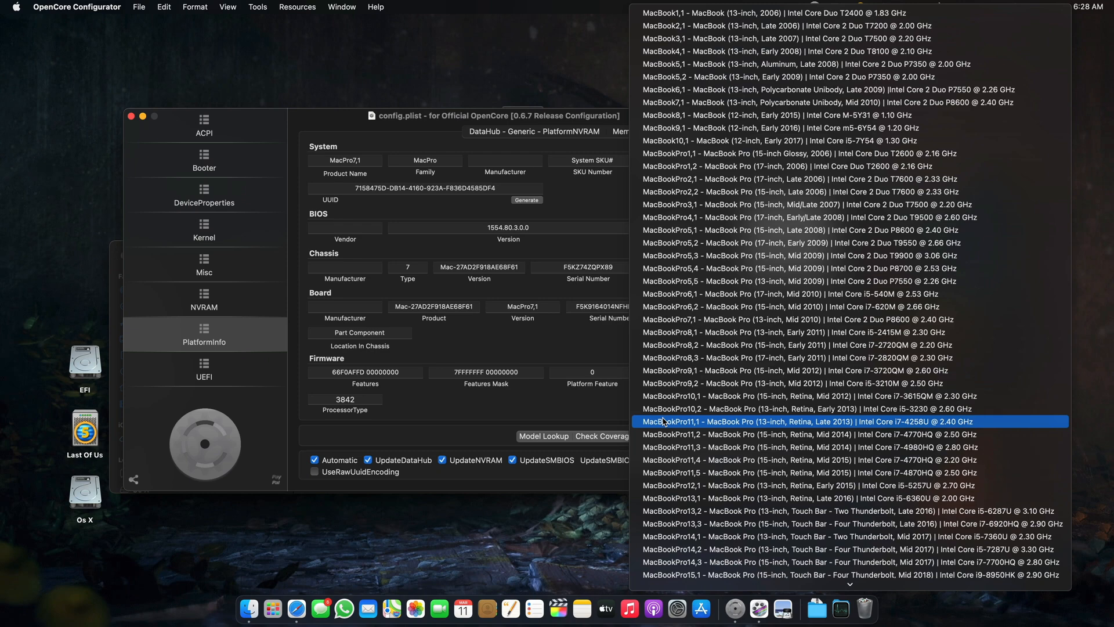
scroll("down", 3)
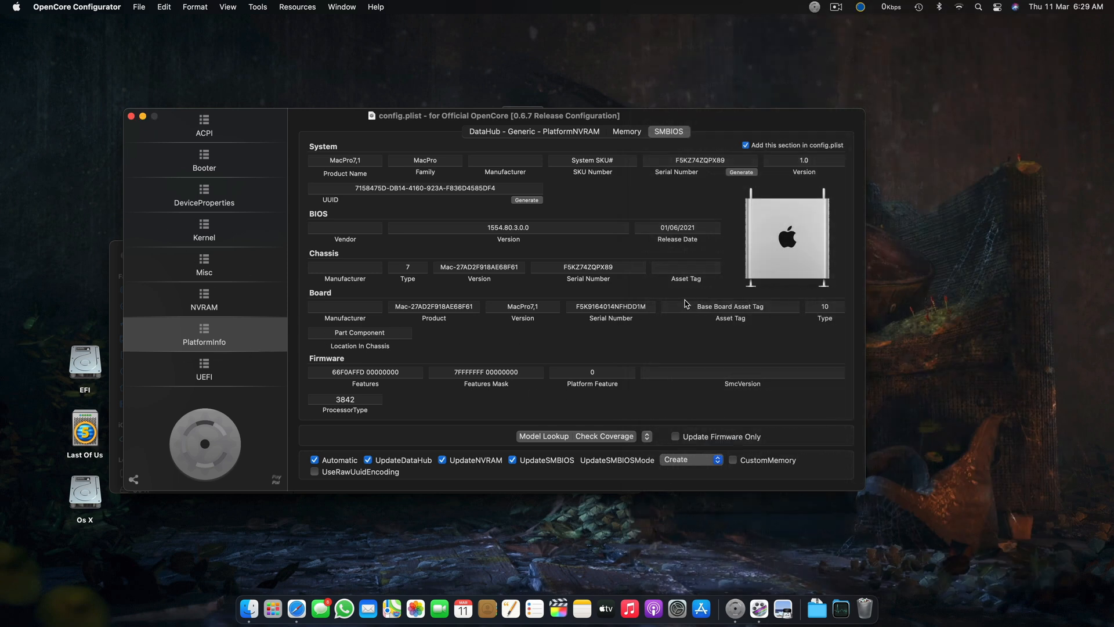
mouse_move(221, 226)
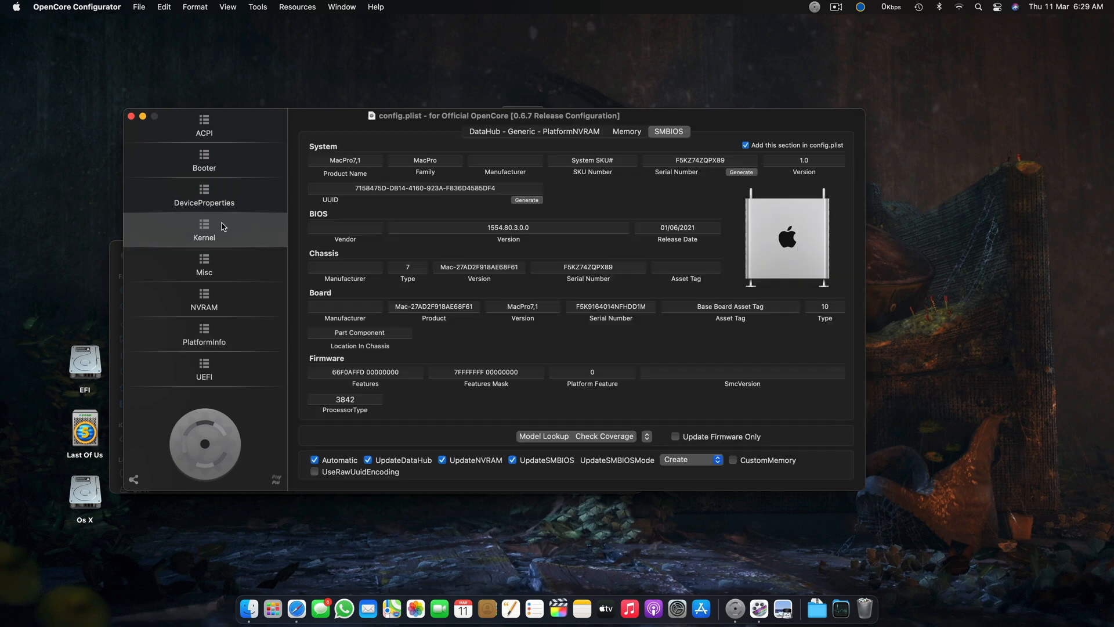
Recheck the Intel HD 630 DeviceProperties and SMBIOS settings, then close the config.plist window
left_click(203, 194)
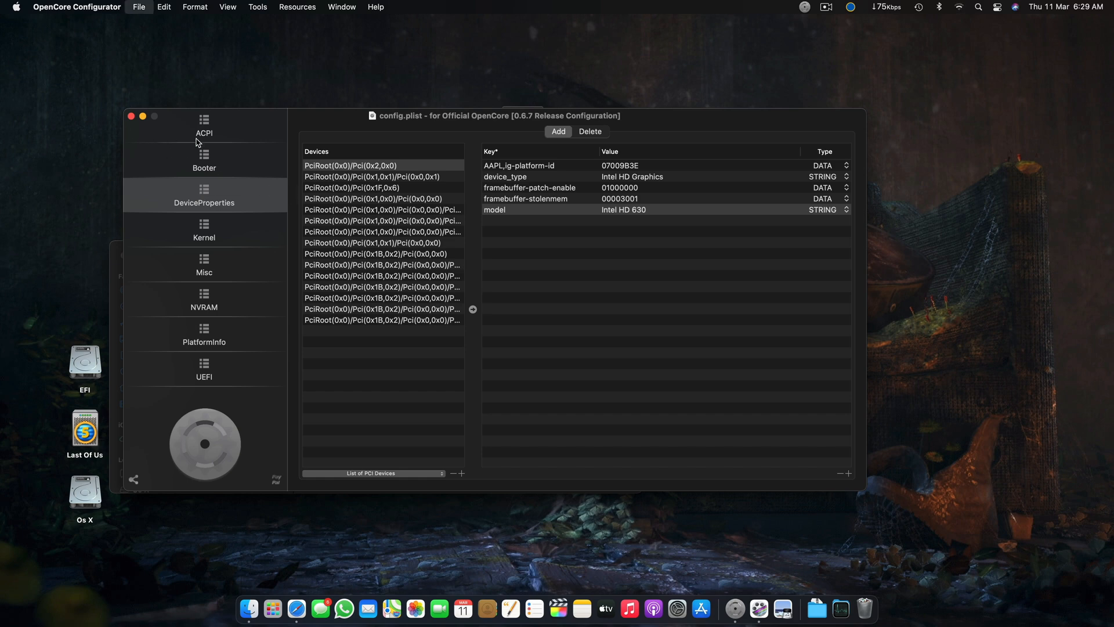
mouse_move(240, 344)
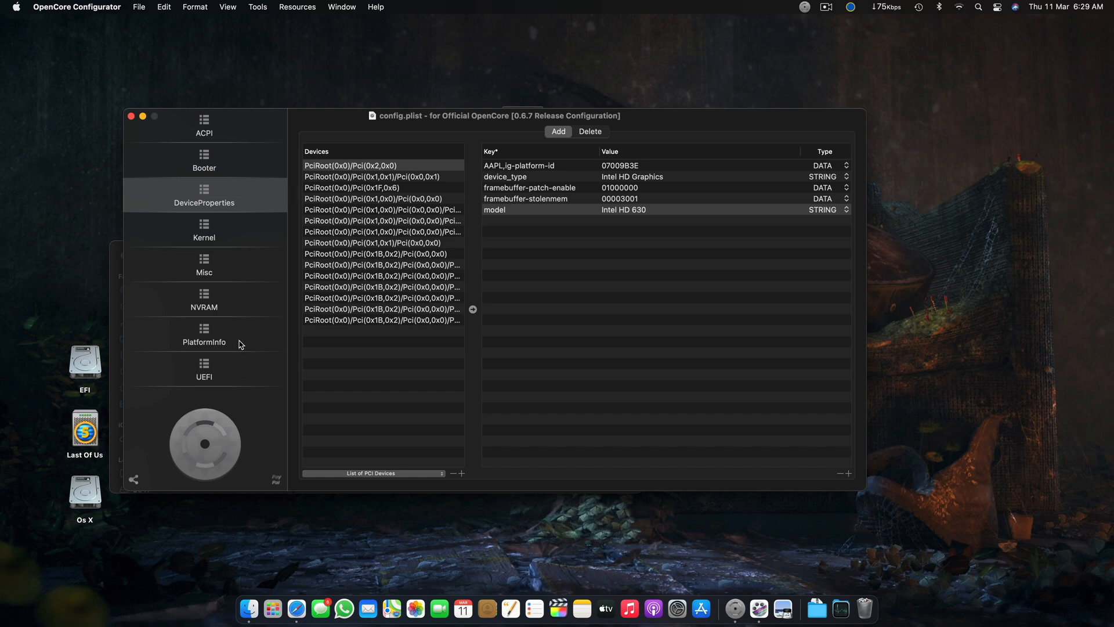
left_click(204, 334)
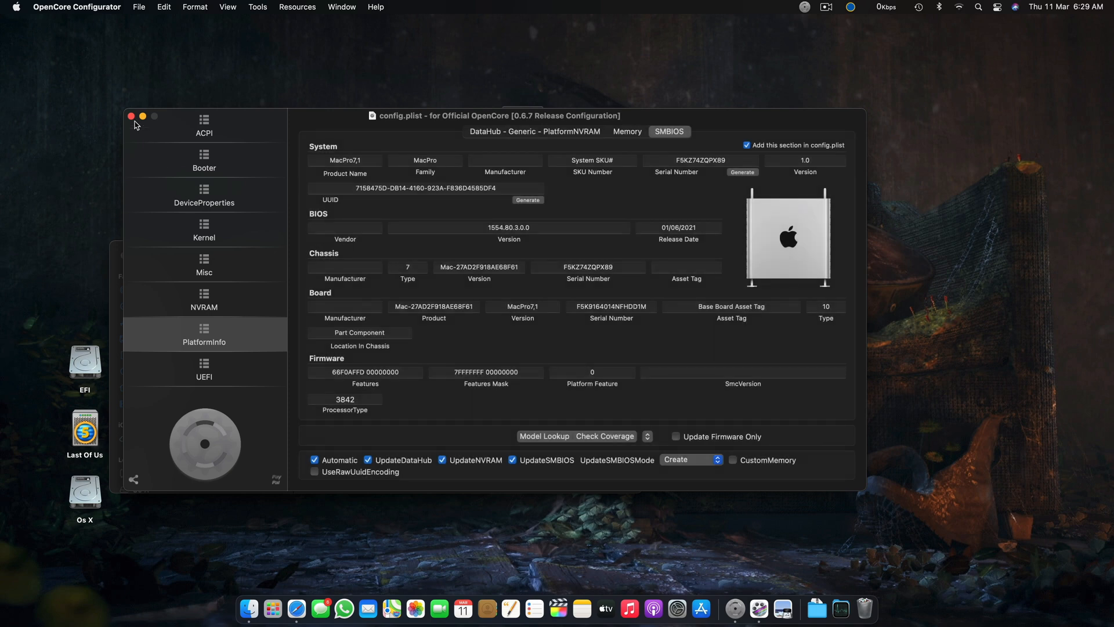
left_click(130, 117)
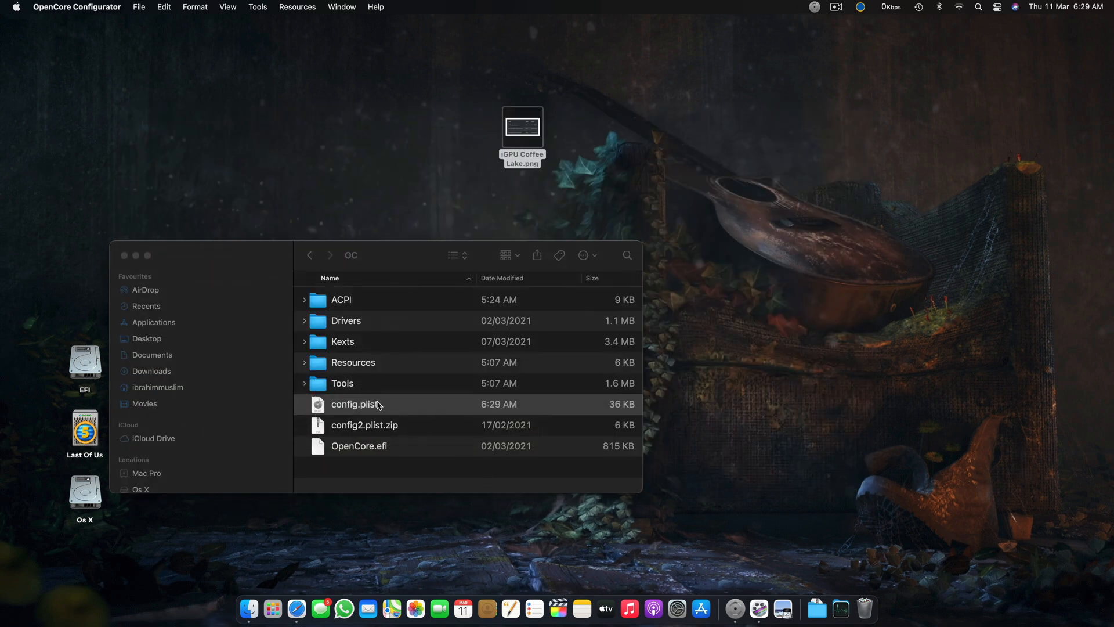
Bring up the Apple menu with its sleep, restart and shut down options
left_click(16, 6)
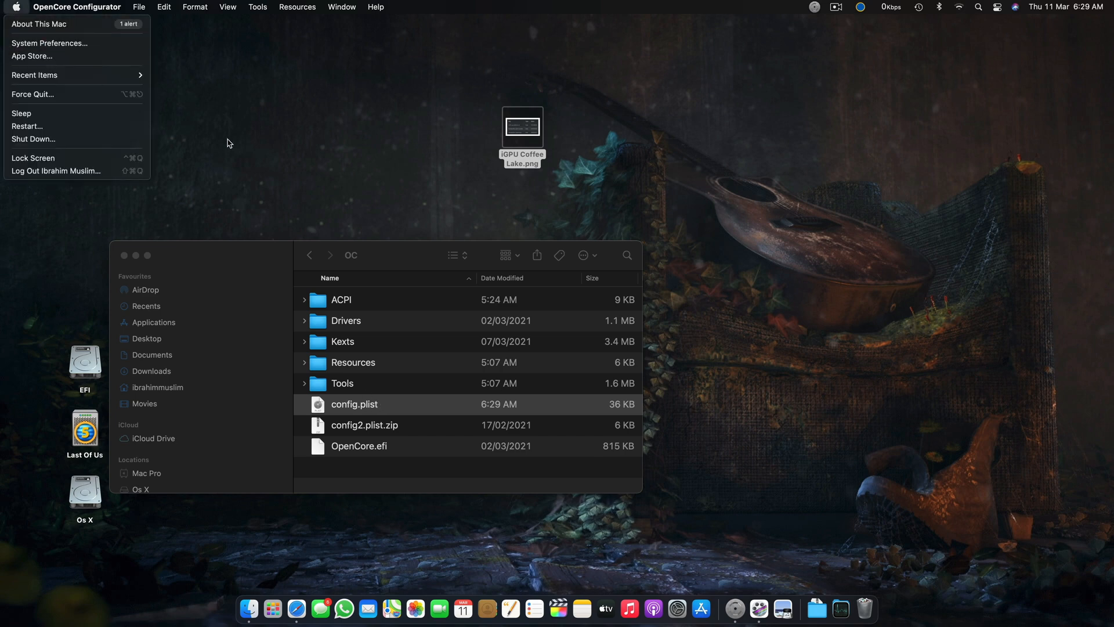
mouse_move(129, 255)
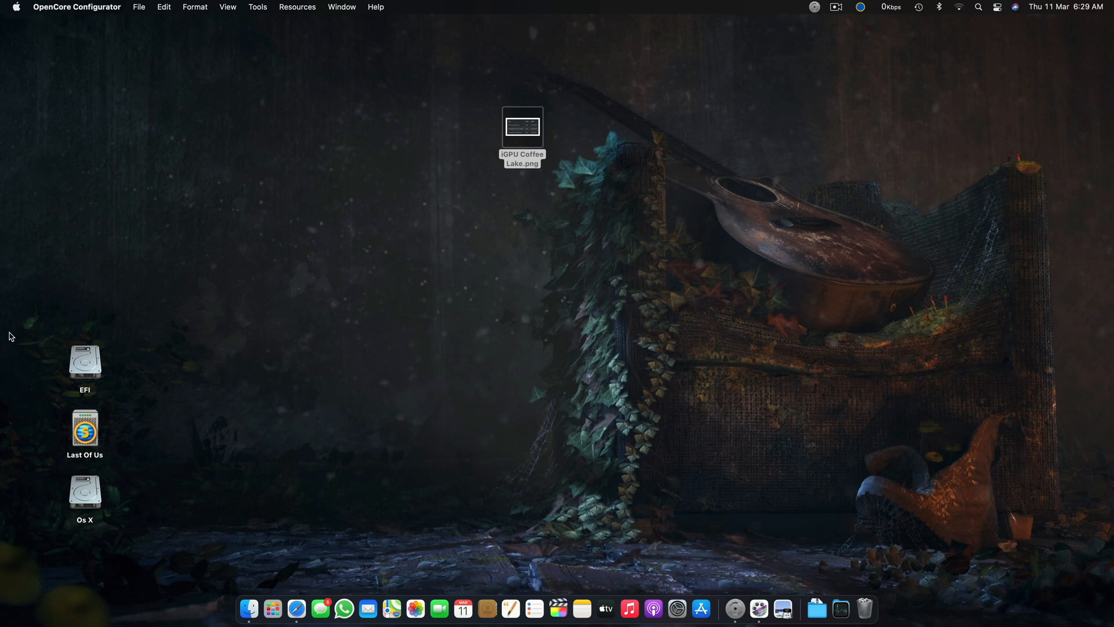
mouse_move(11, 326)
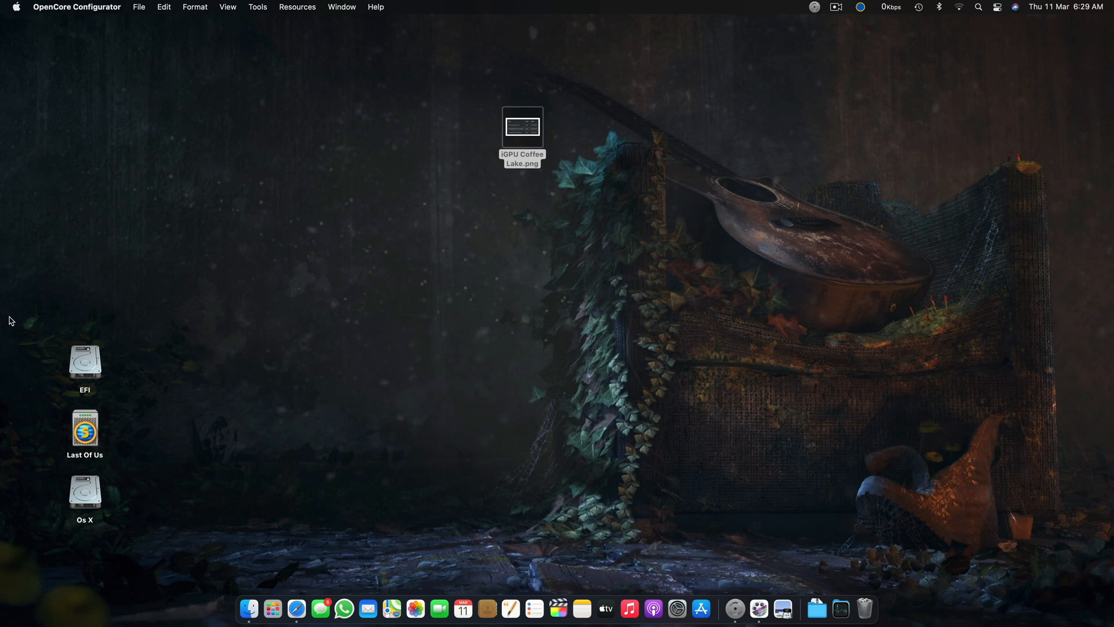
mouse_move(214, 317)
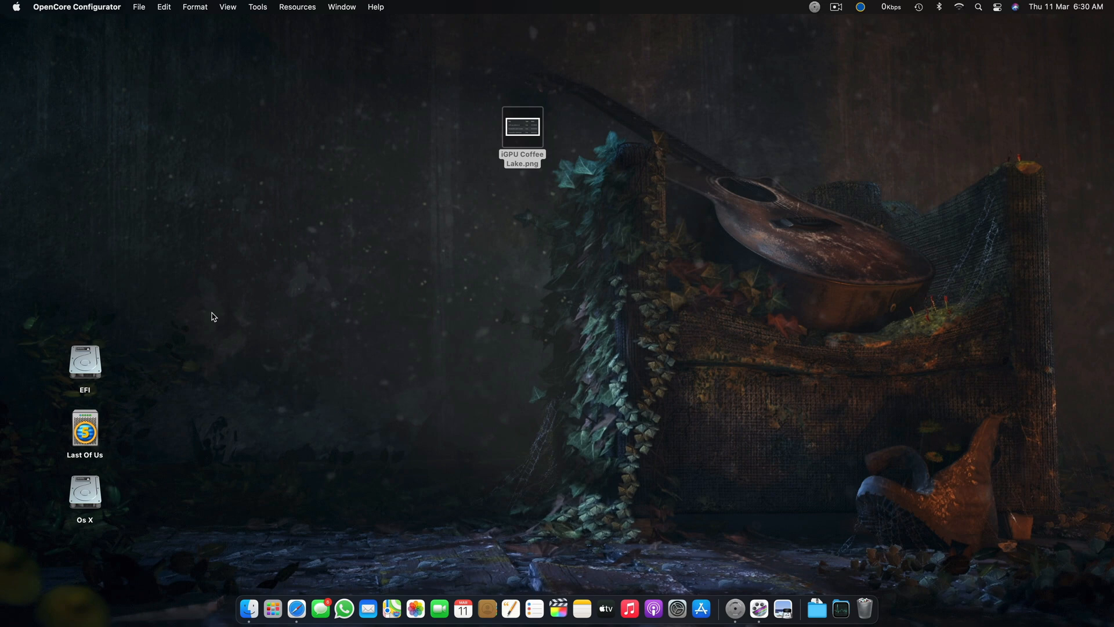
mouse_move(375, 355)
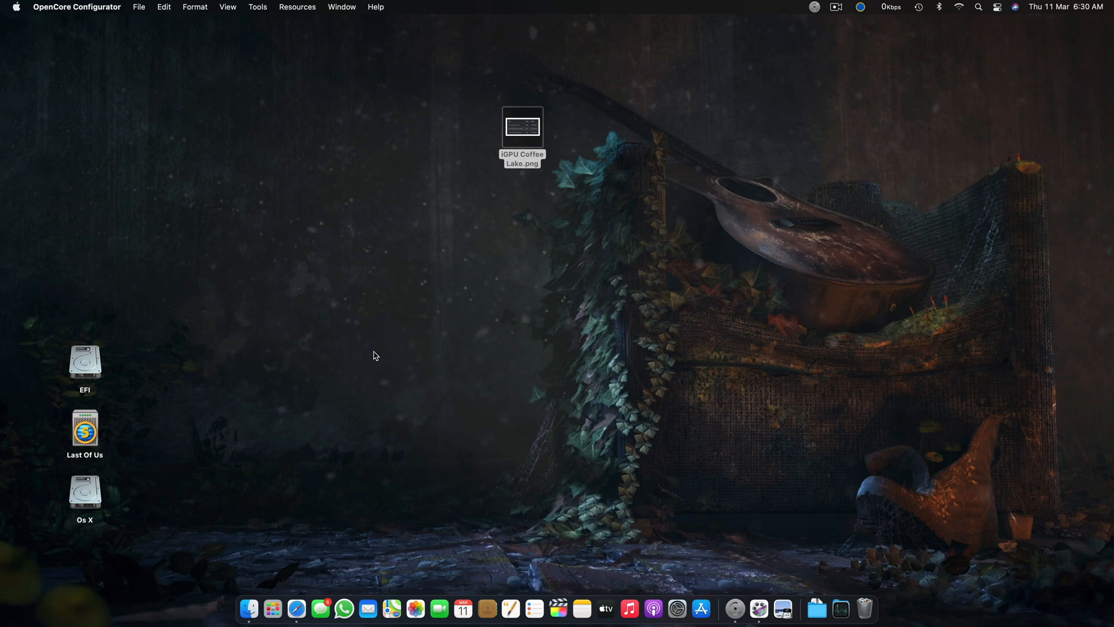